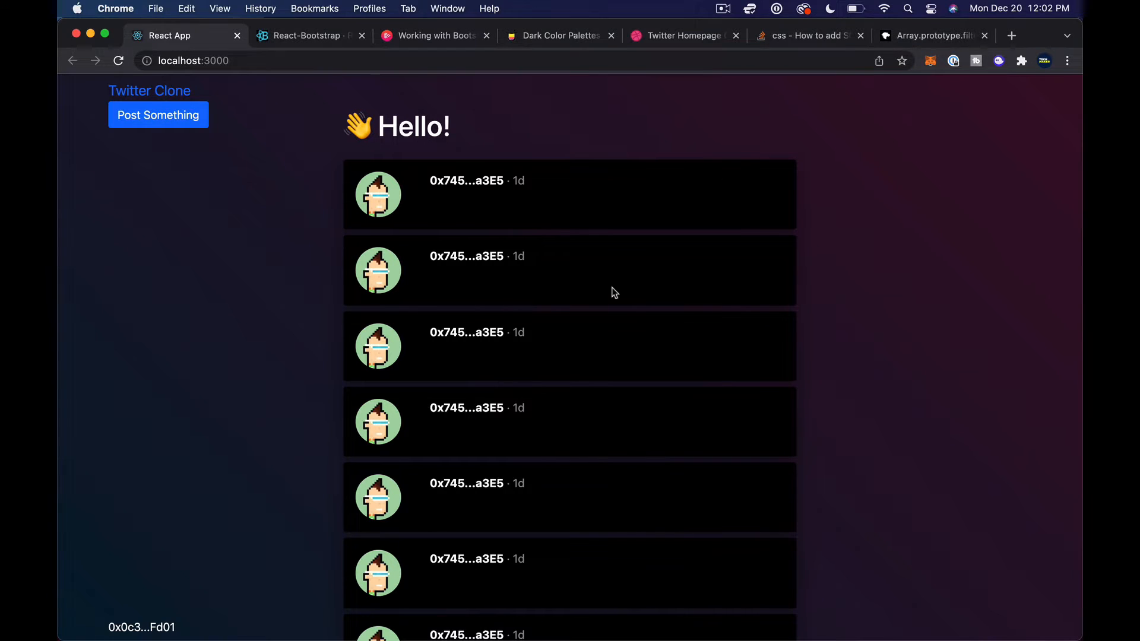
Scroll through the page, then bring the Visual Studio Code editor forward.
scroll("down", 3)
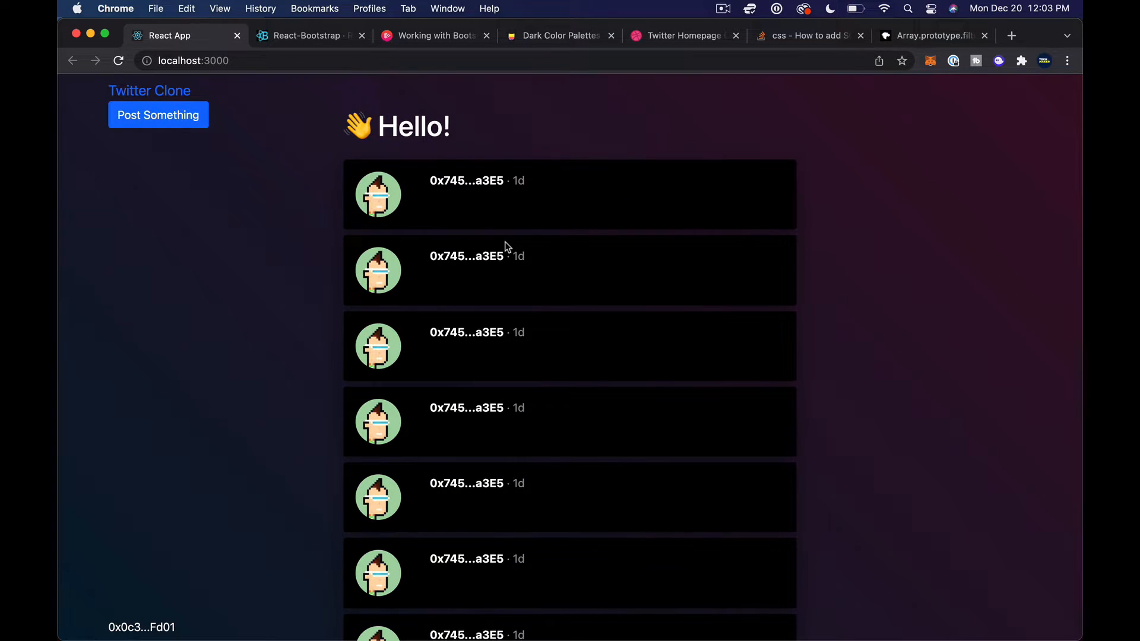
scroll("down", 3)
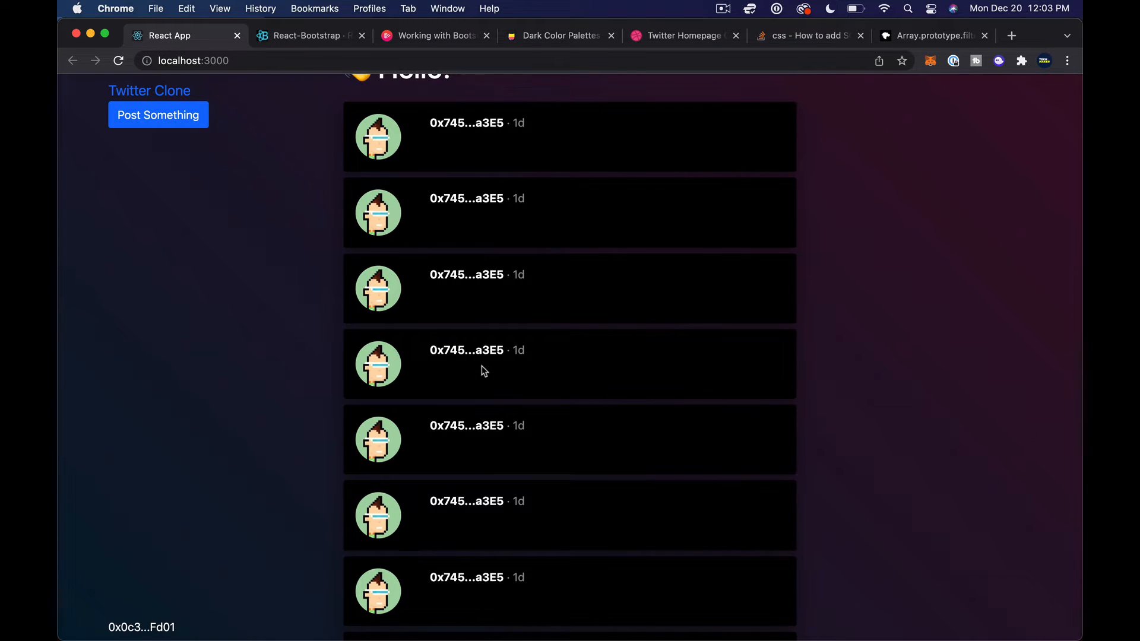
scroll("down", 3)
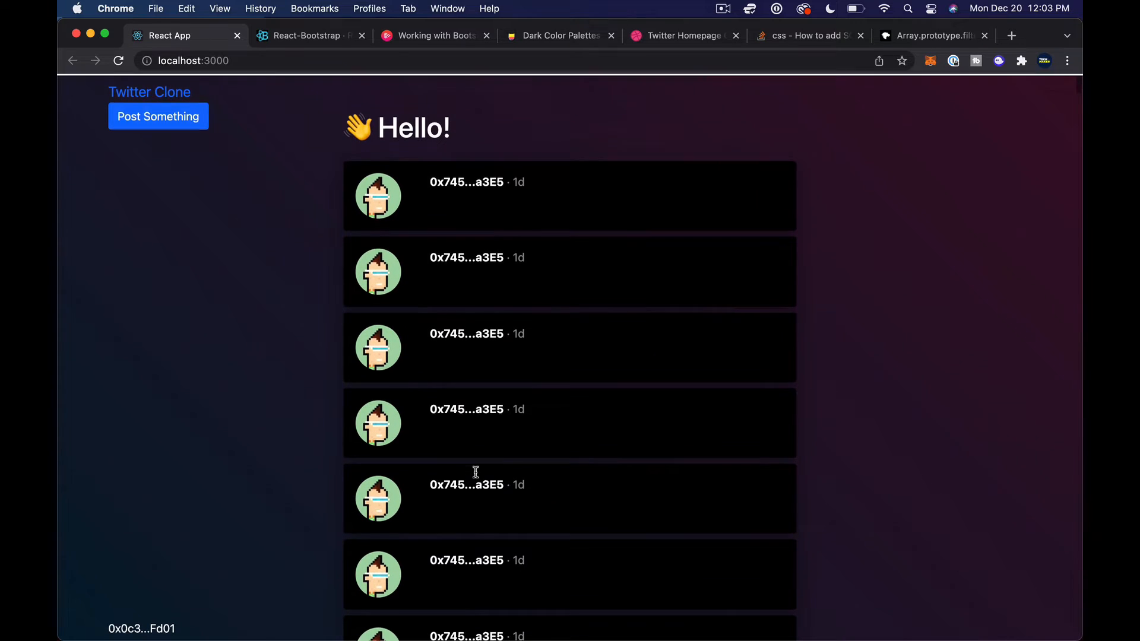
scroll("down", 3)
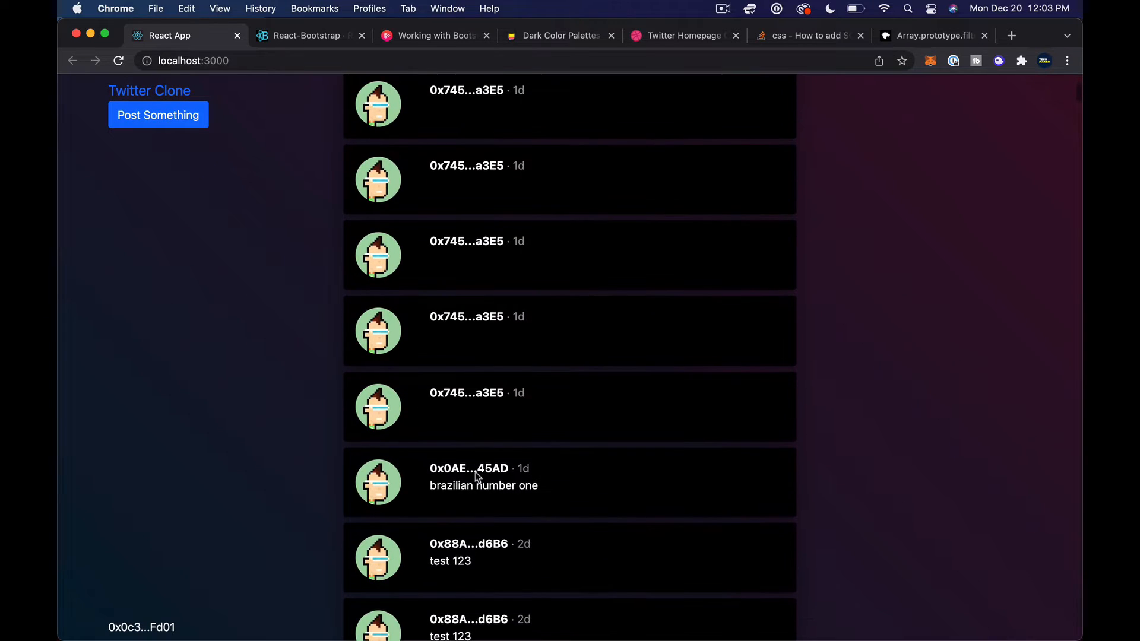
scroll("down", 3)
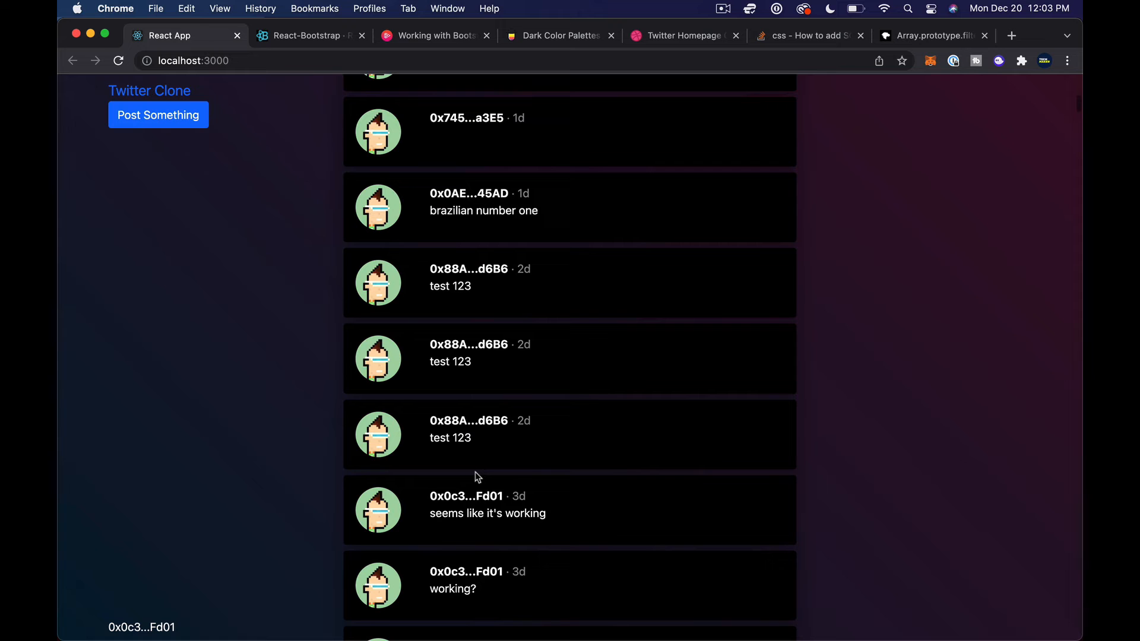
scroll("down", 3)
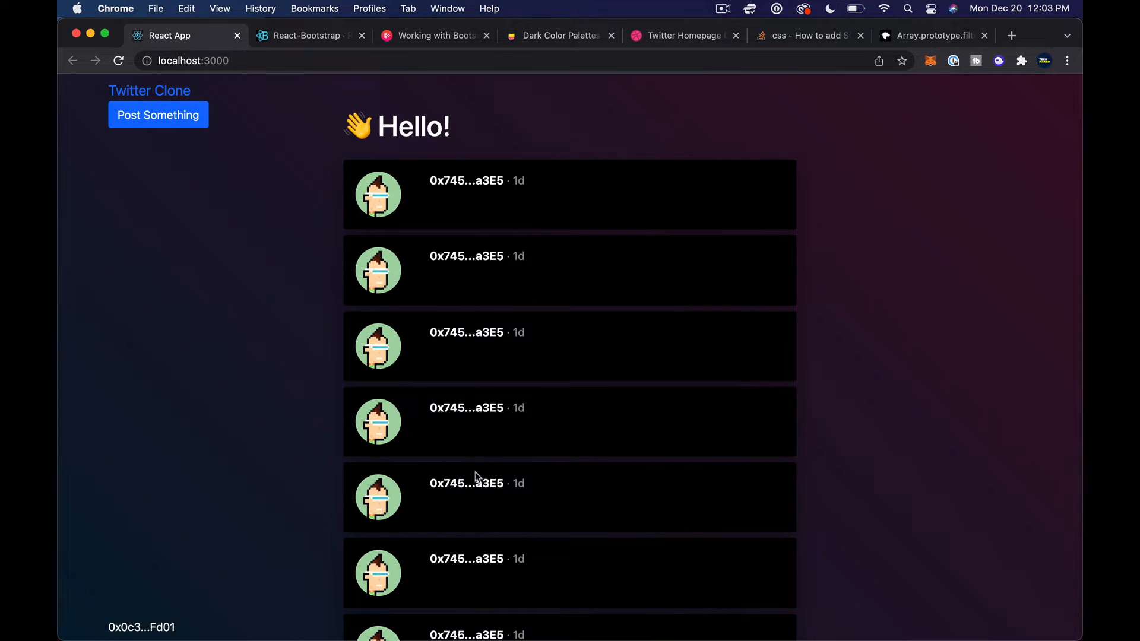
mouse_move(449, 251)
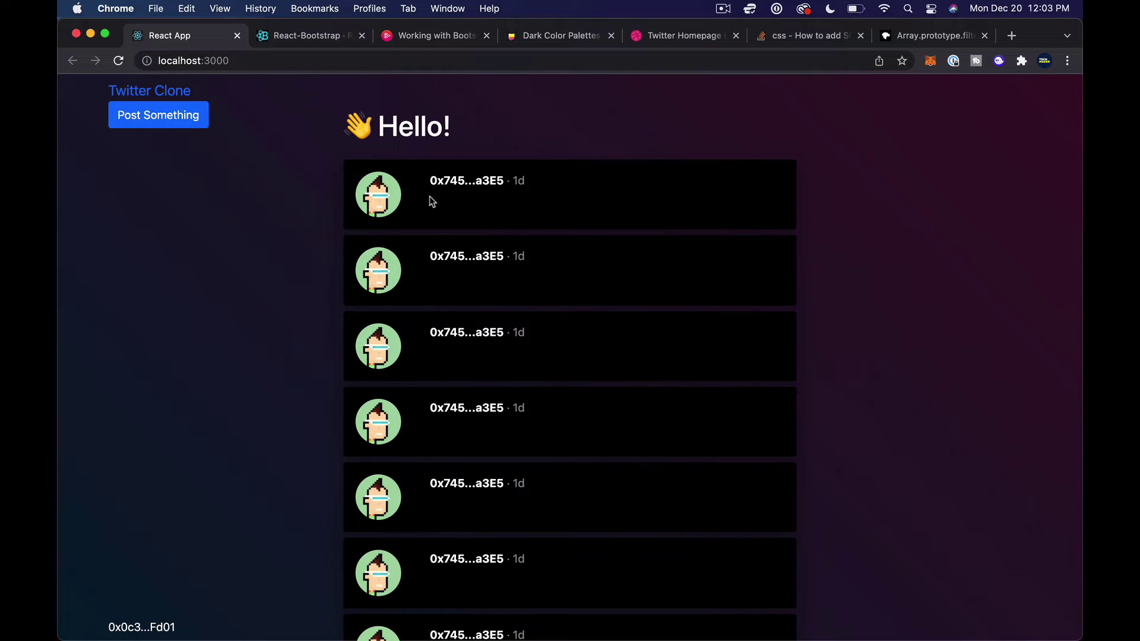
mouse_move(443, 178)
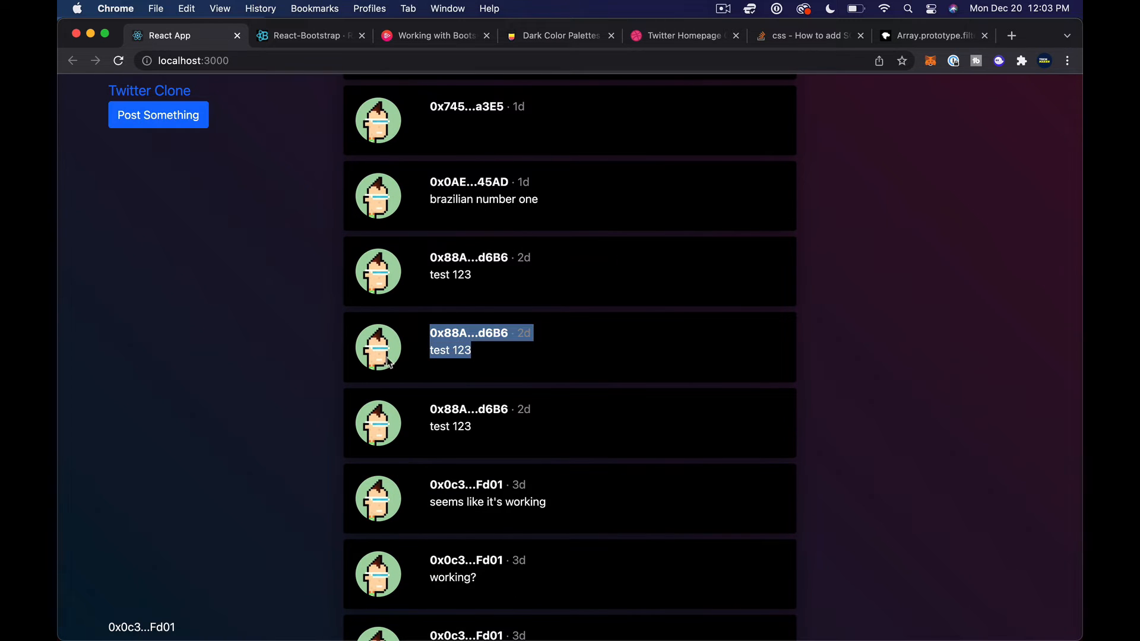
key("Cmd+Tab")
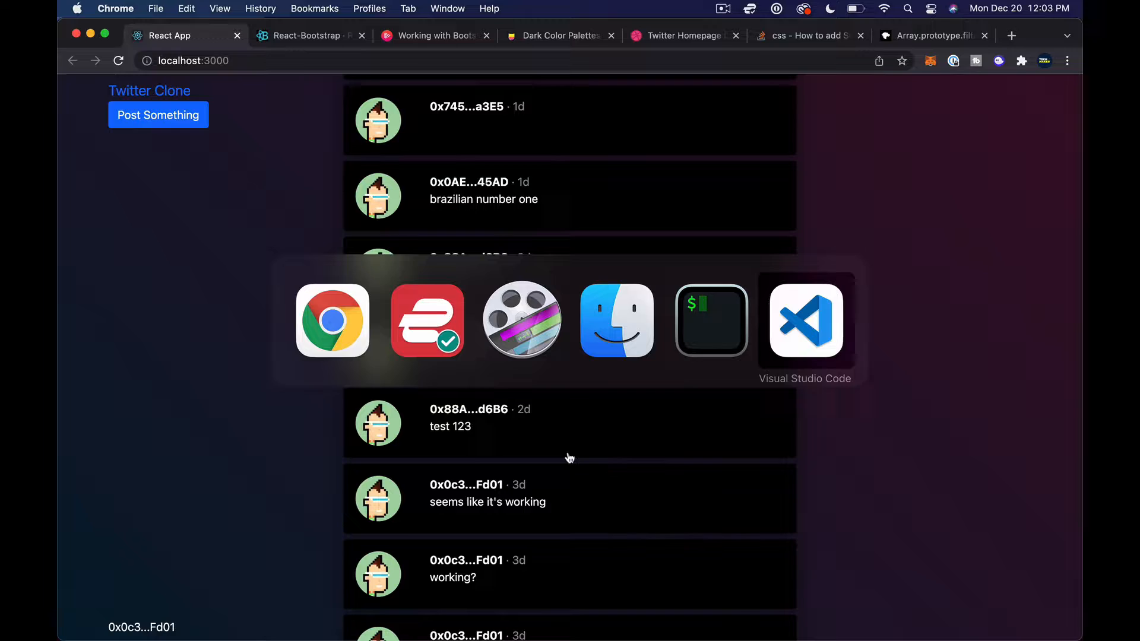
left_click(806, 321)
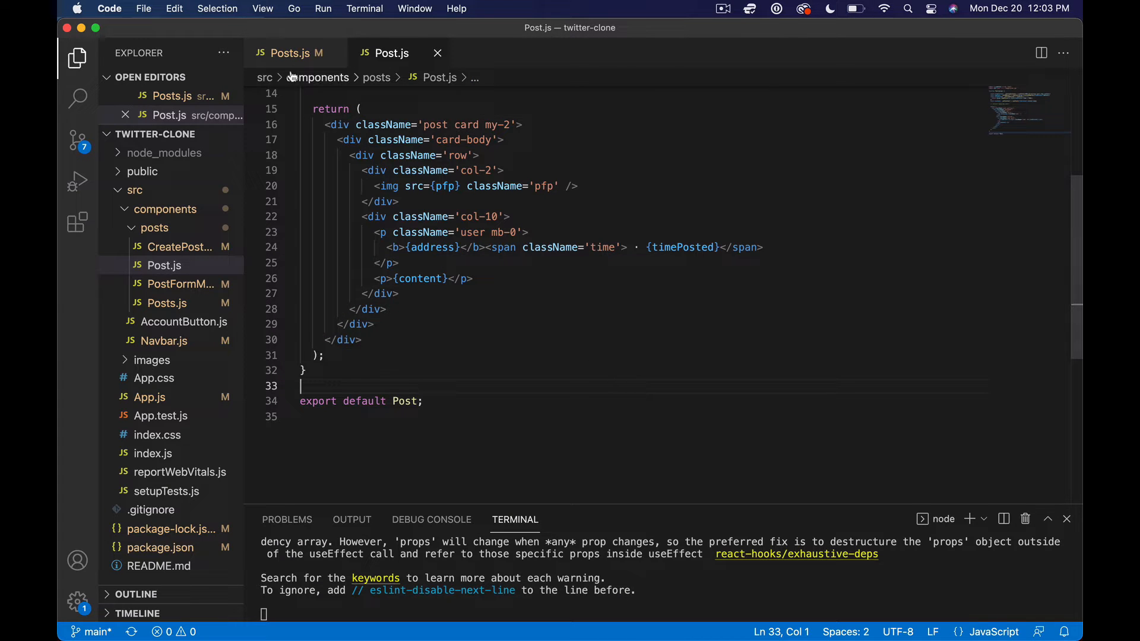
Open Posts.js and begin a response.posts filter line after the posts request.
left_click(287, 53)
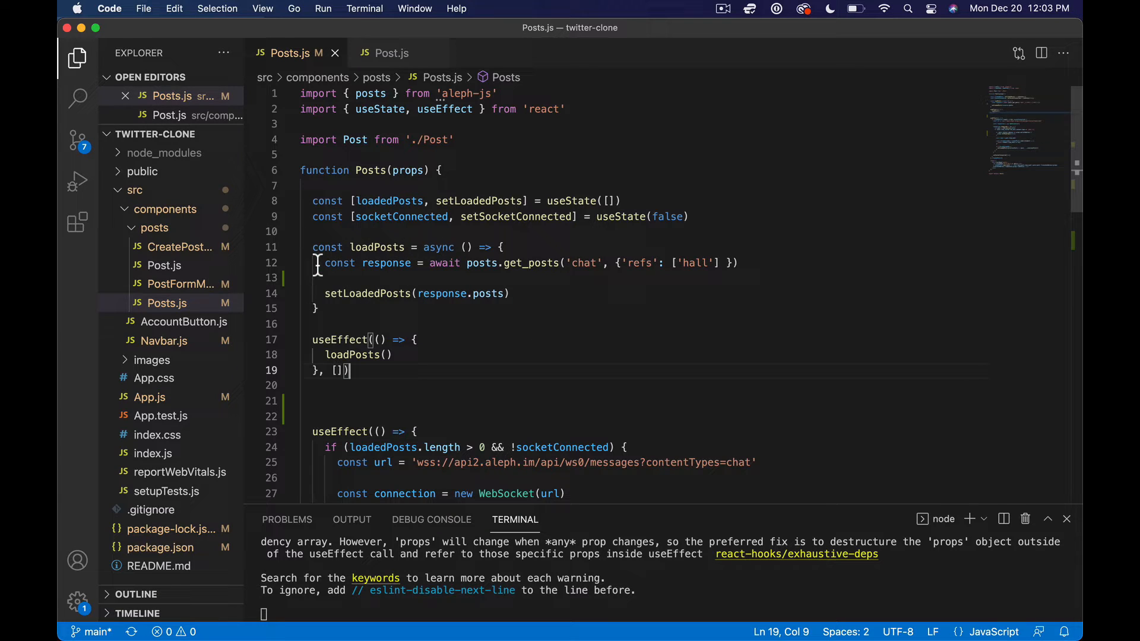
left_click(742, 263)
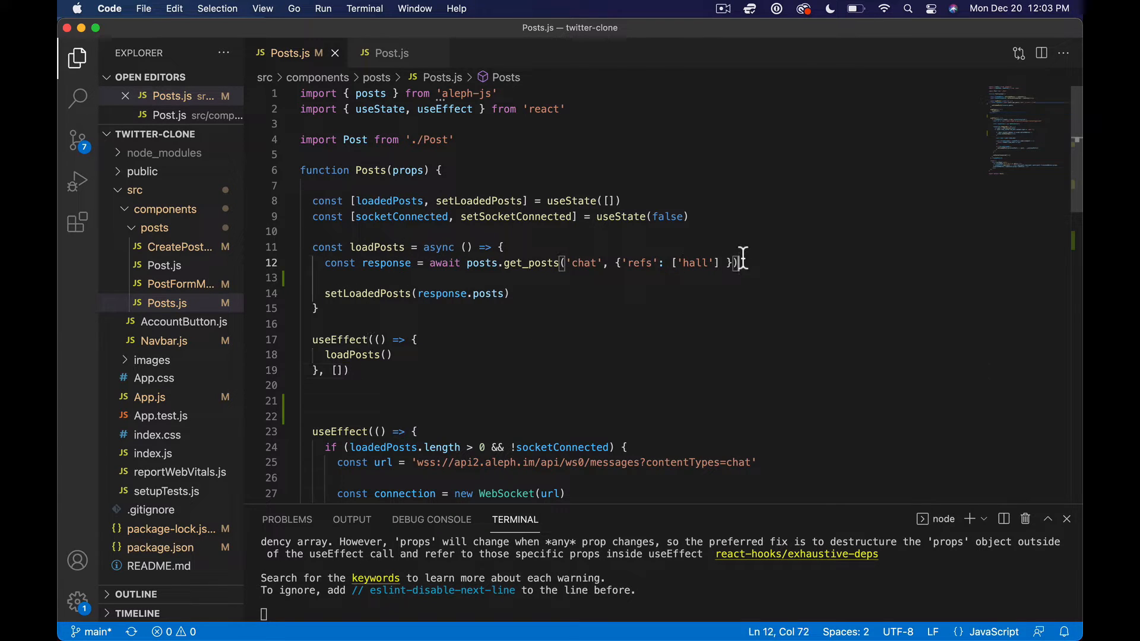
type("const posts = re")
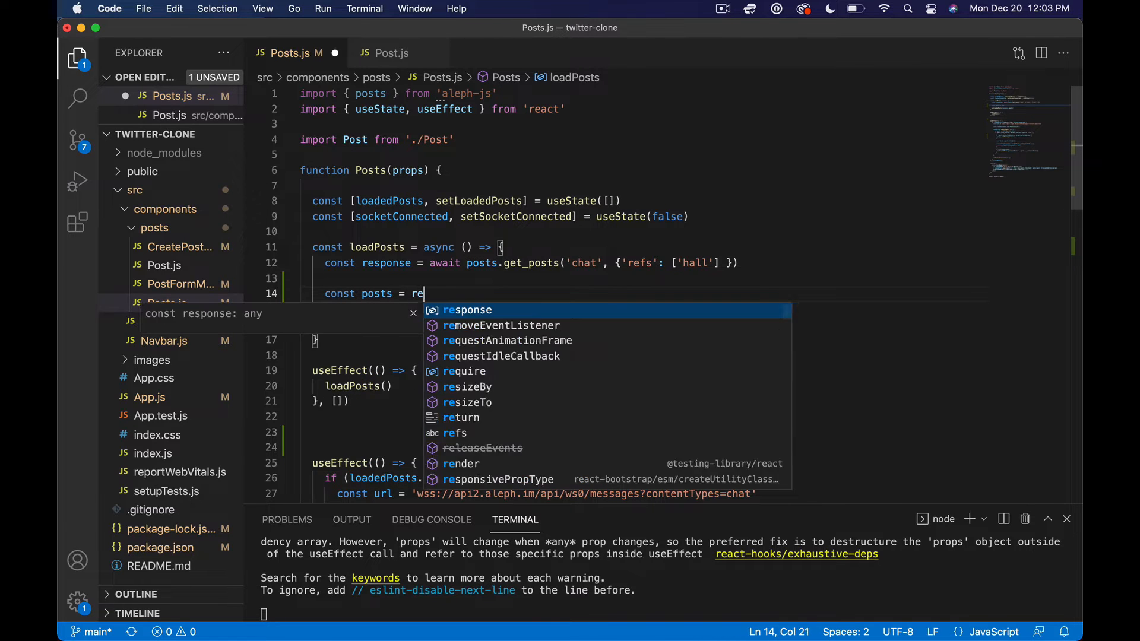
type("sponse.posts.f")
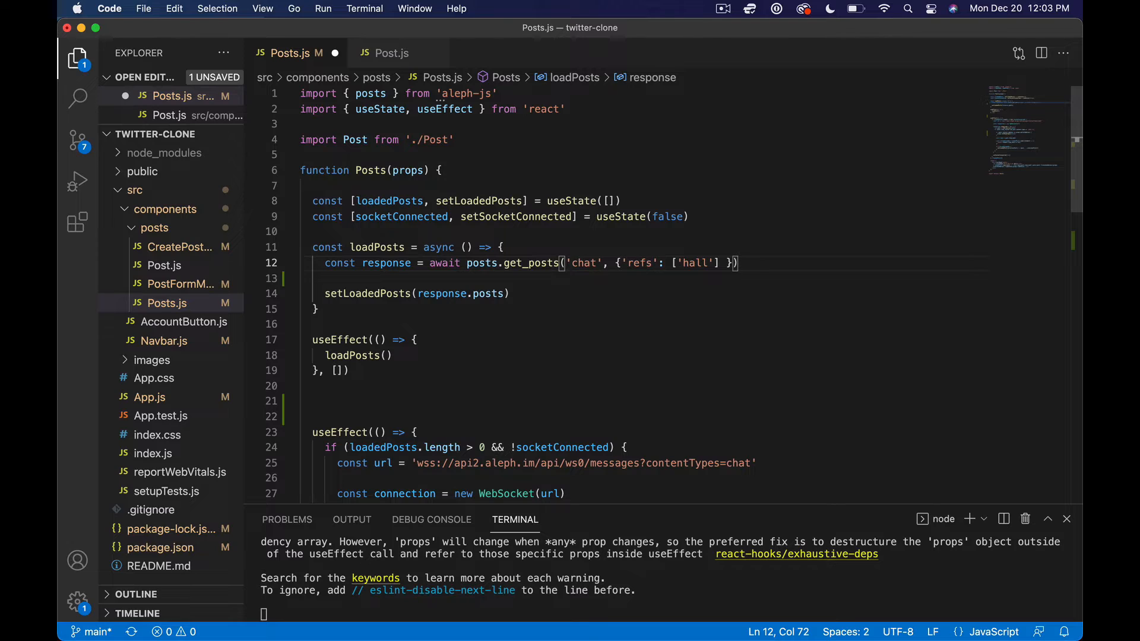
mouse_move(567, 282)
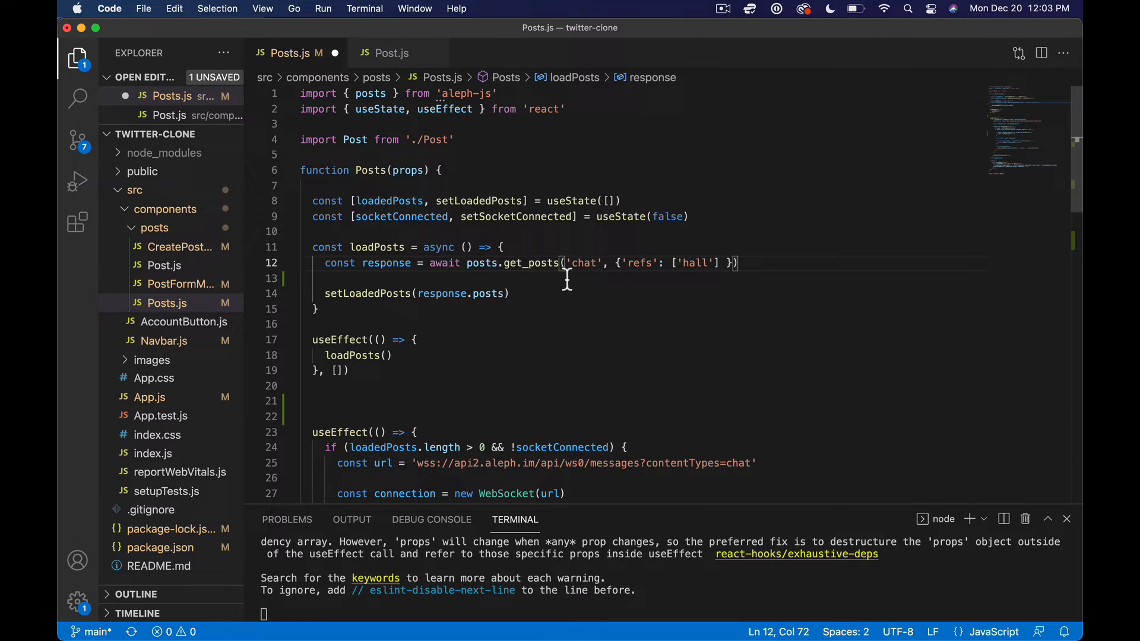
mouse_move(537, 303)
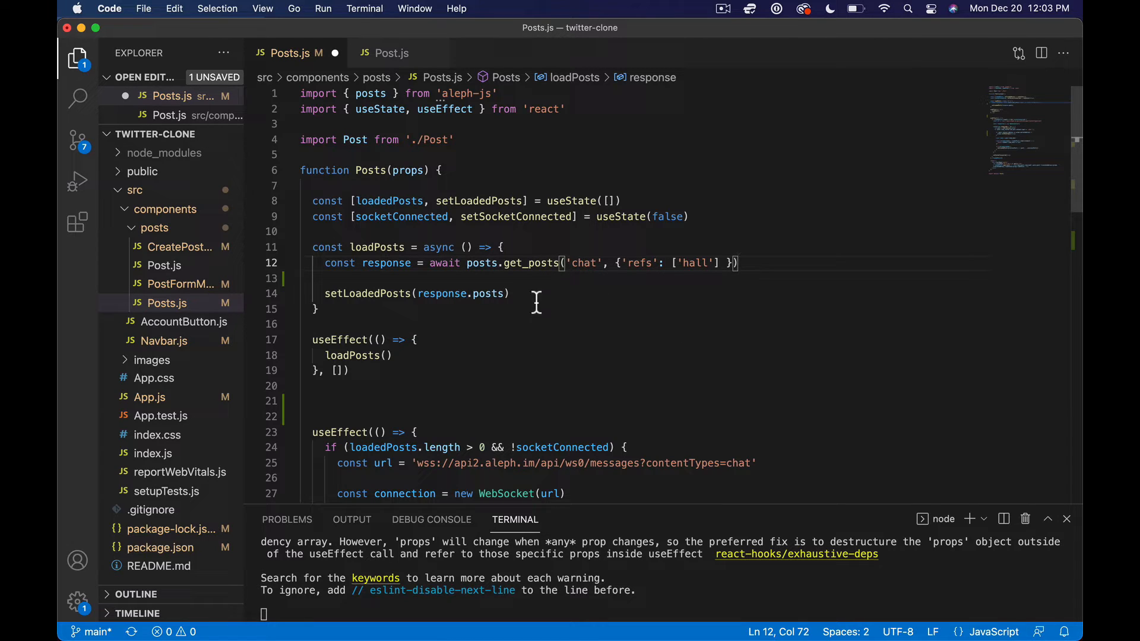
mouse_move(662, 314)
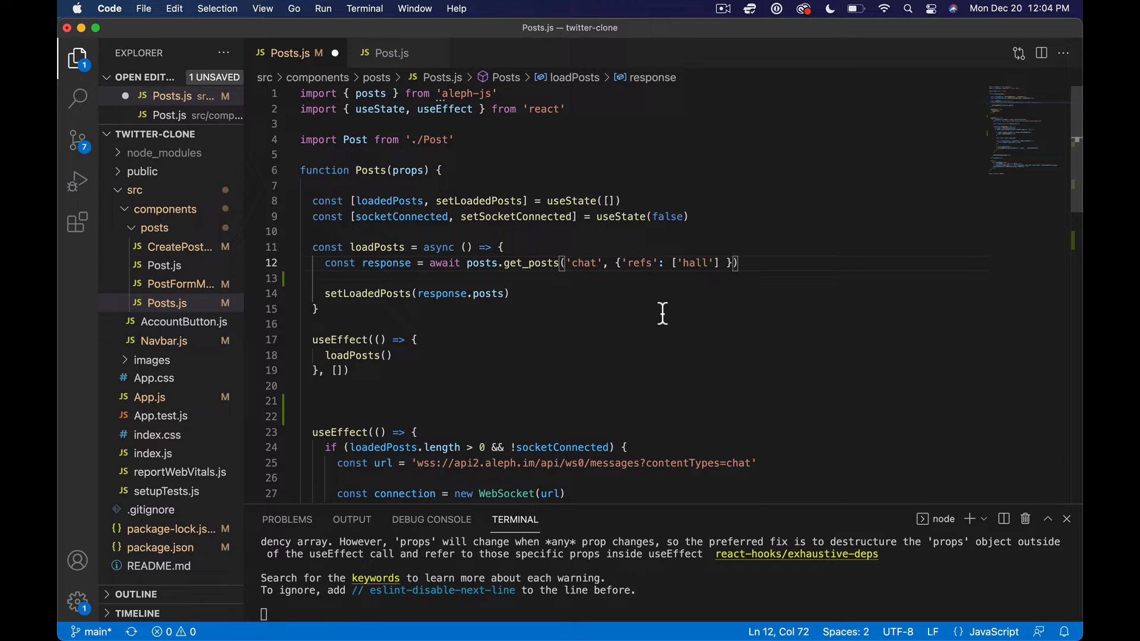
mouse_move(500, 294)
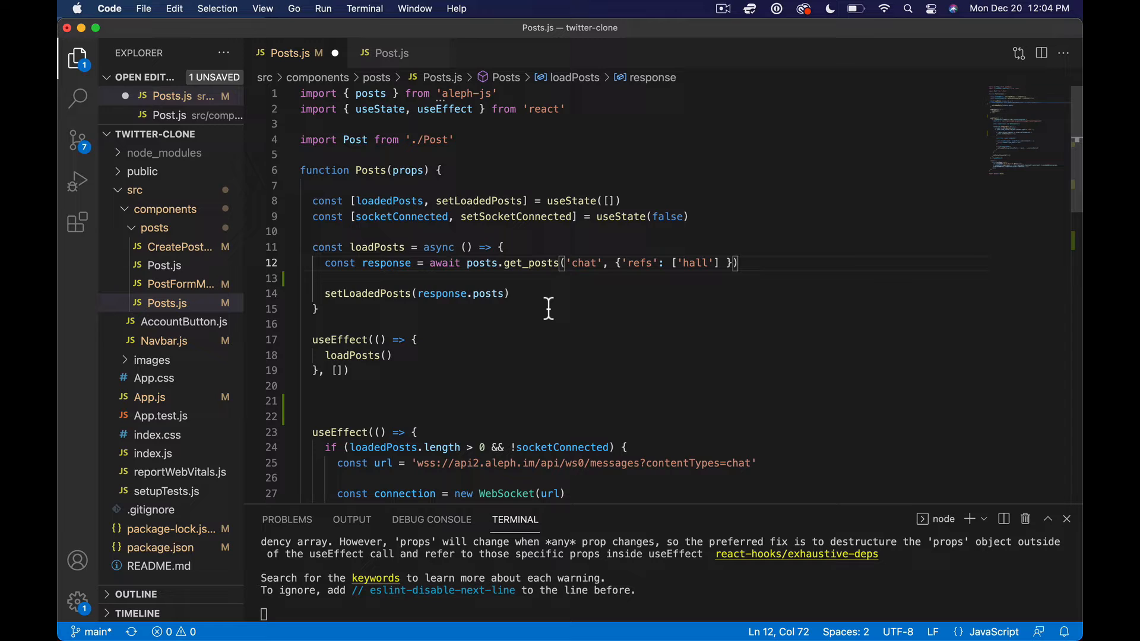
In Post.js, add a div after return ( and select the card markup to nest.
left_click(391, 53)
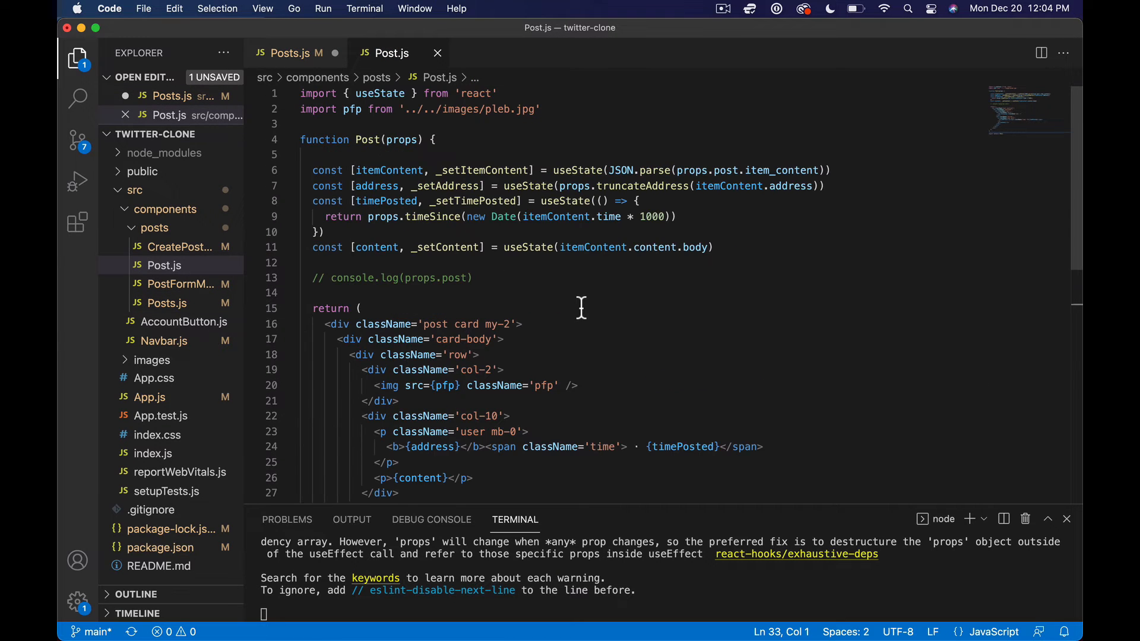
mouse_move(581, 287)
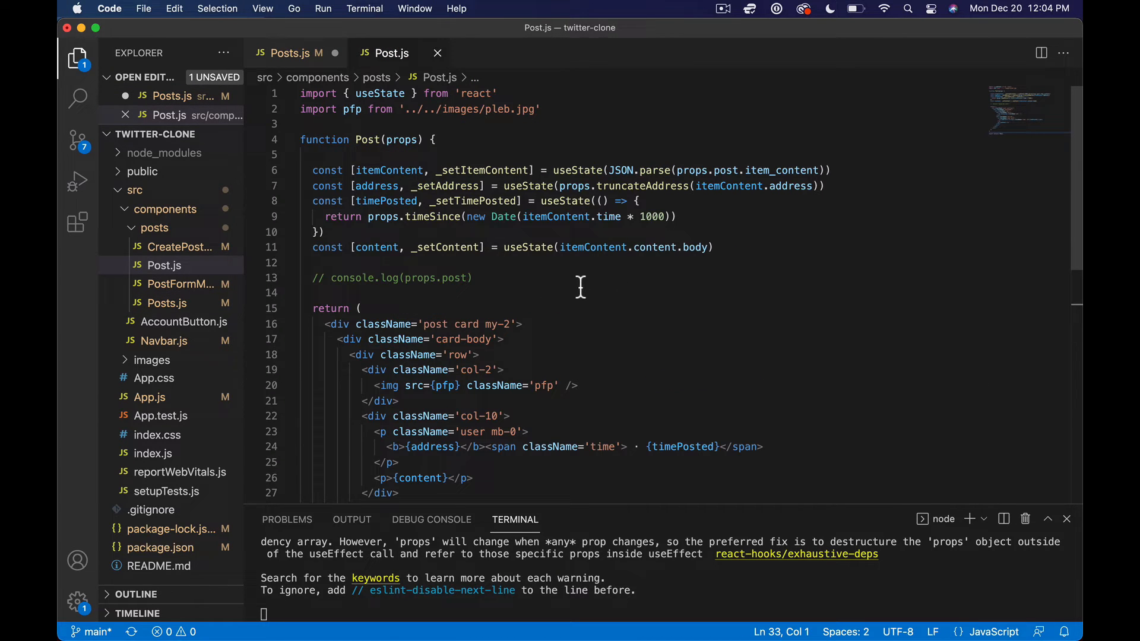
mouse_move(575, 201)
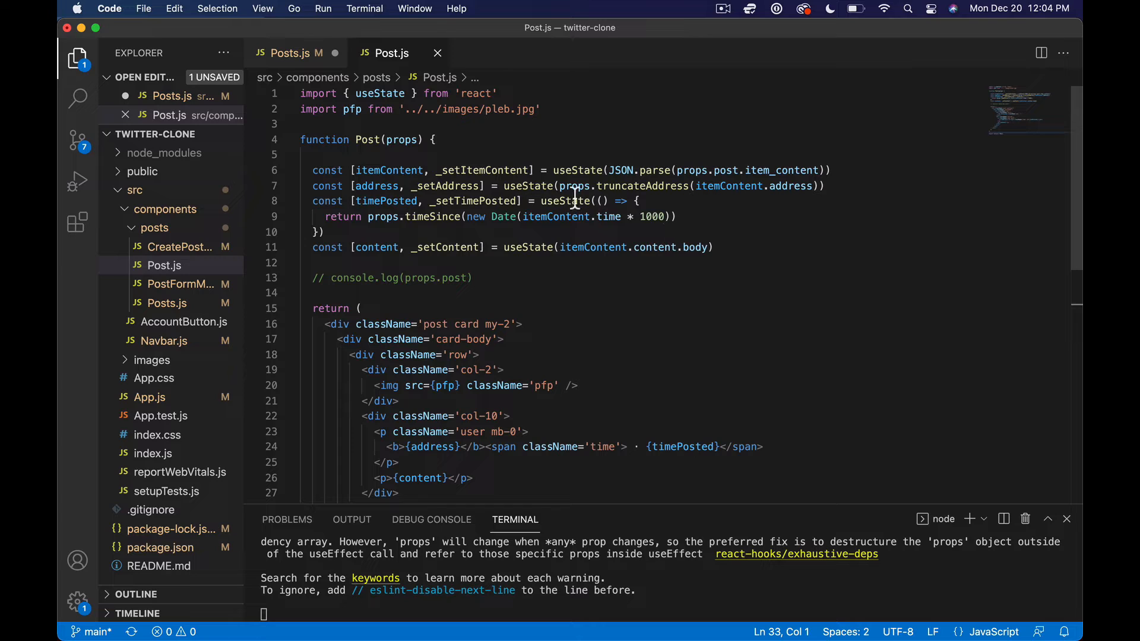
scroll("down", 3)
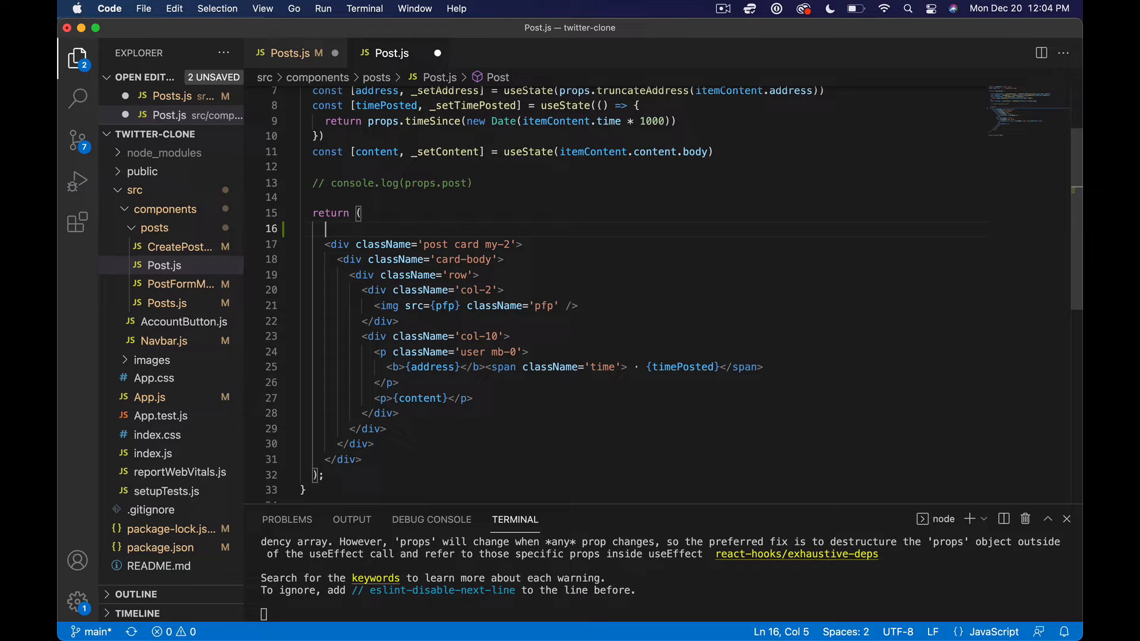
type("div>")
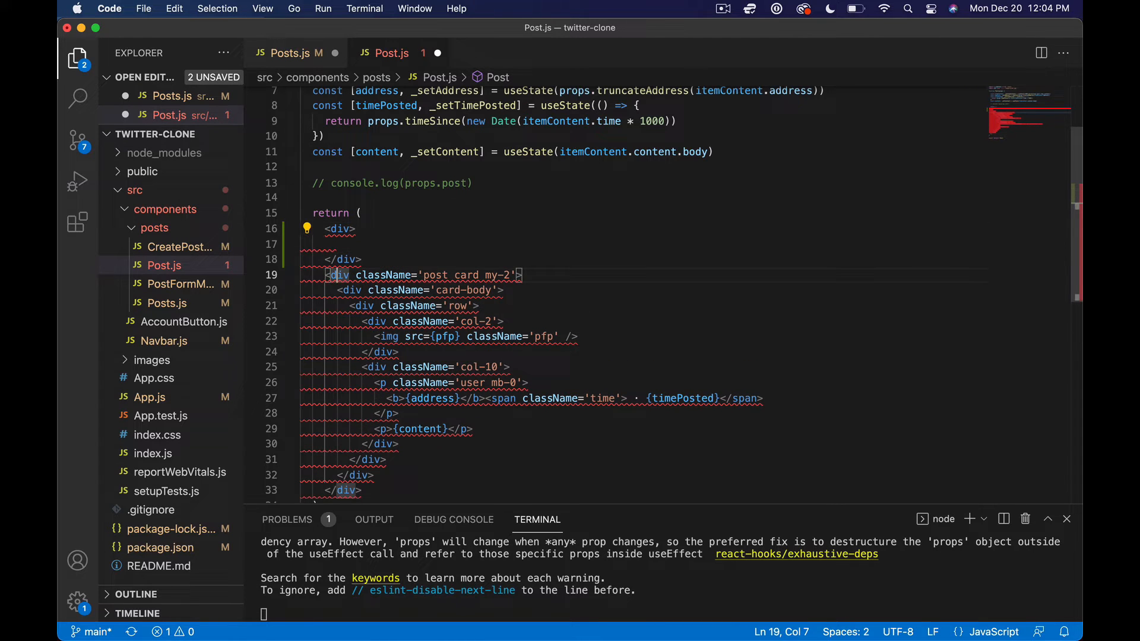
left_click_drag(332, 275, 362, 479)
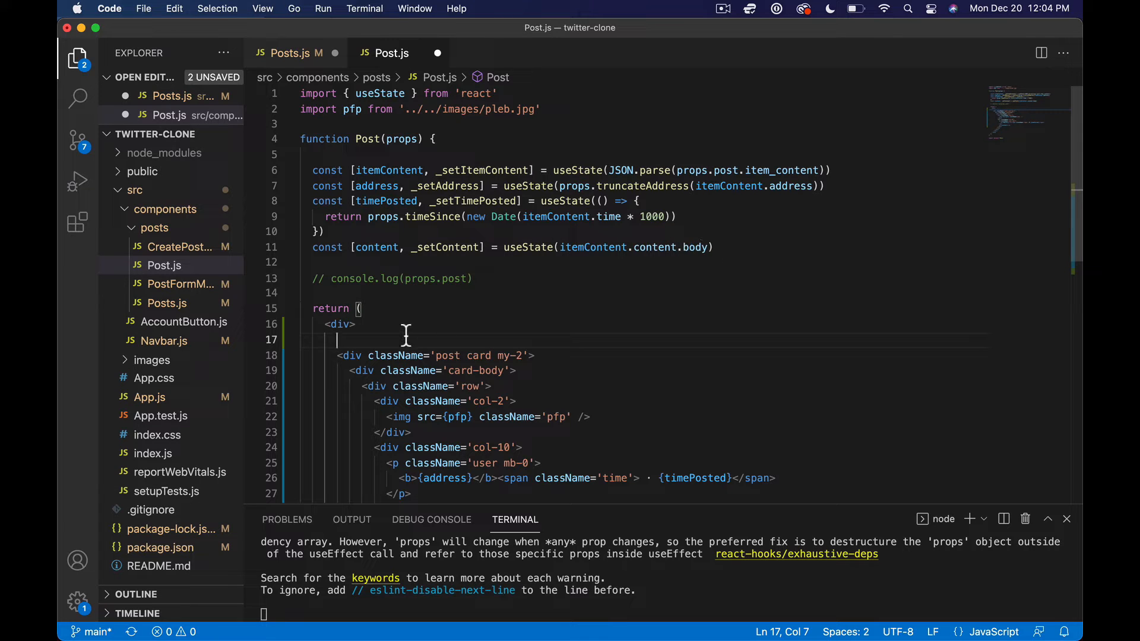
Type the condition { content != '' && content != undefined inside the wrapper div.
type("{")
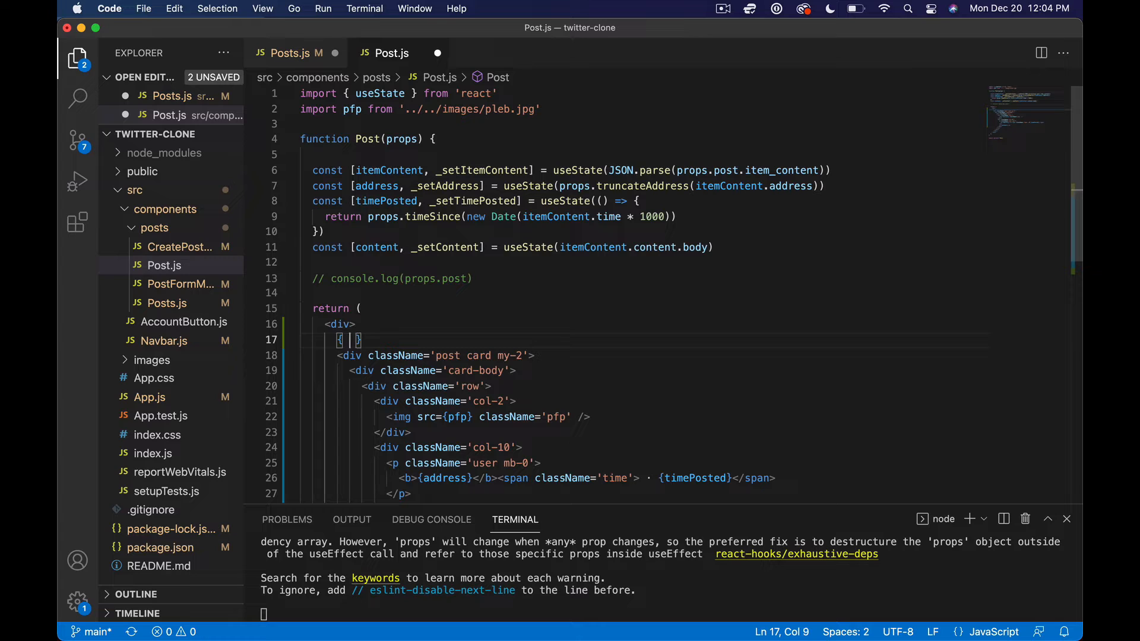
type("content")
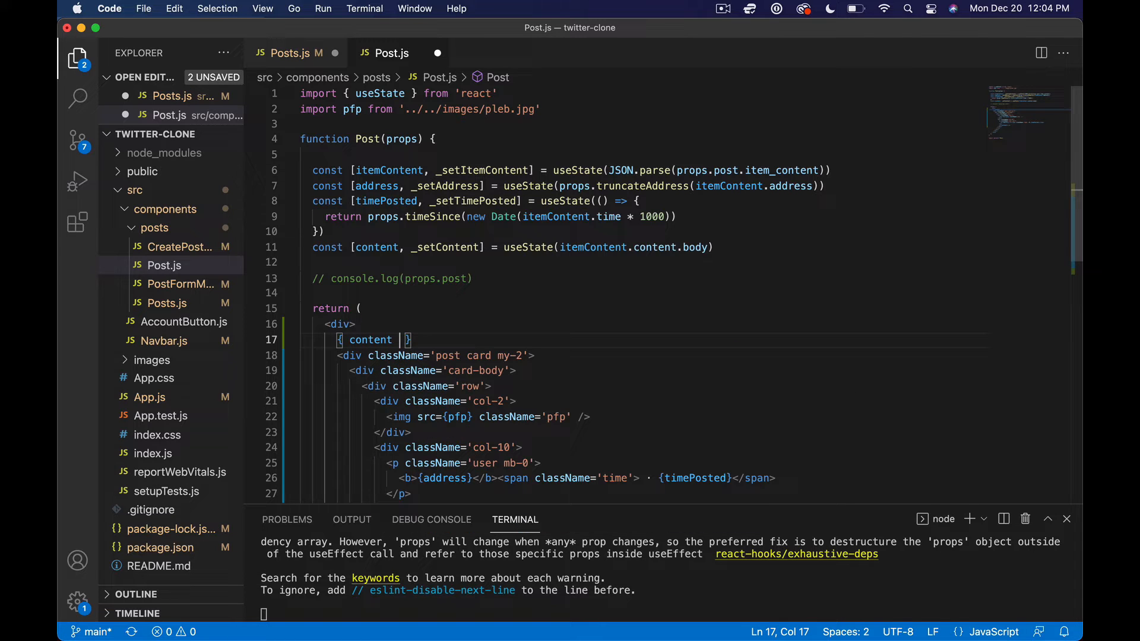
type("!= ''")
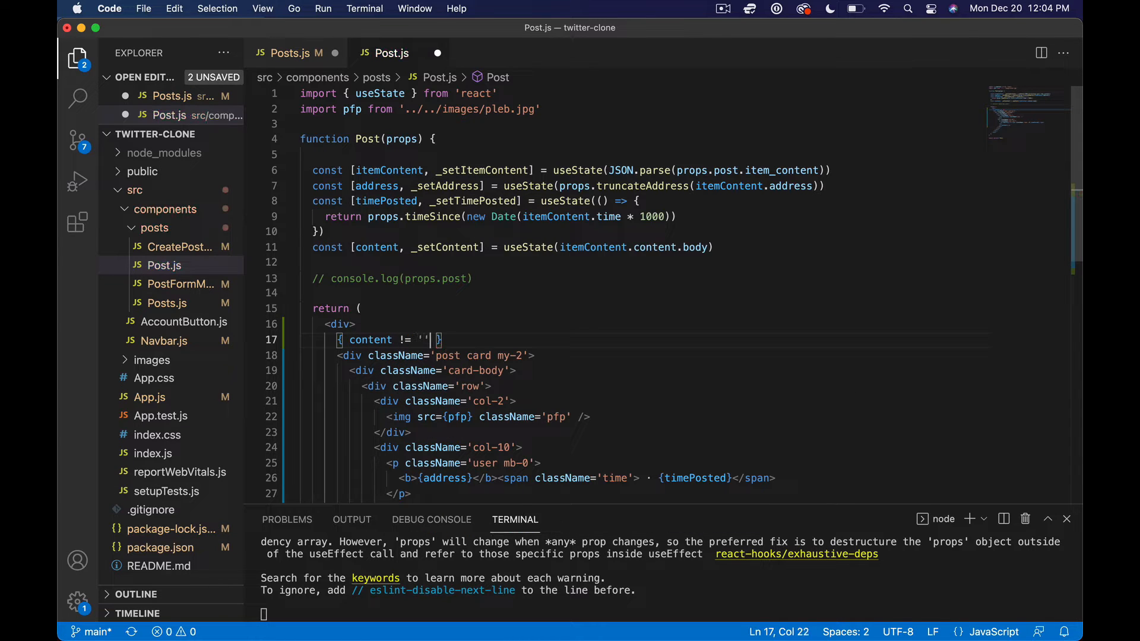
type("&& content != unde")
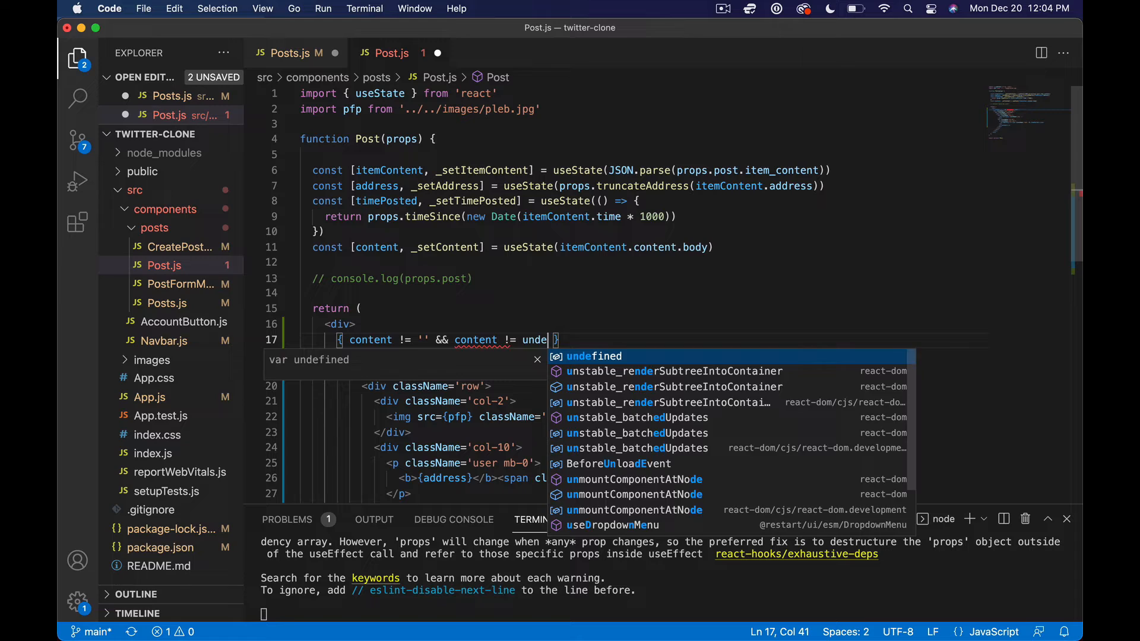
key("Tab")
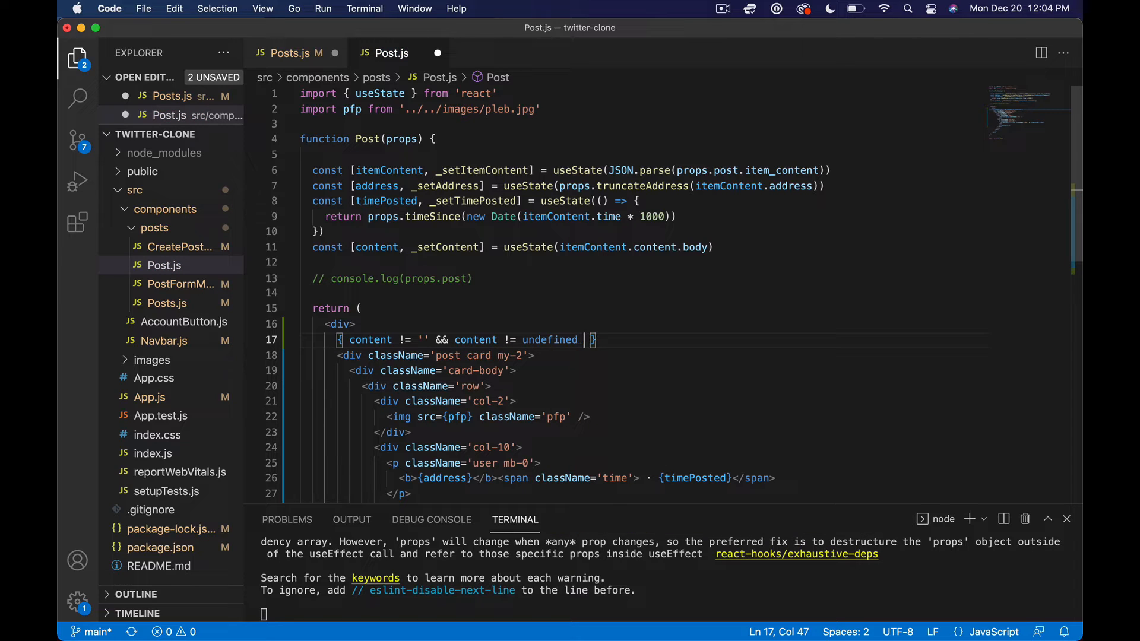
Complete the ternary returning 'asdf' when true and '' otherwise.
type("?")
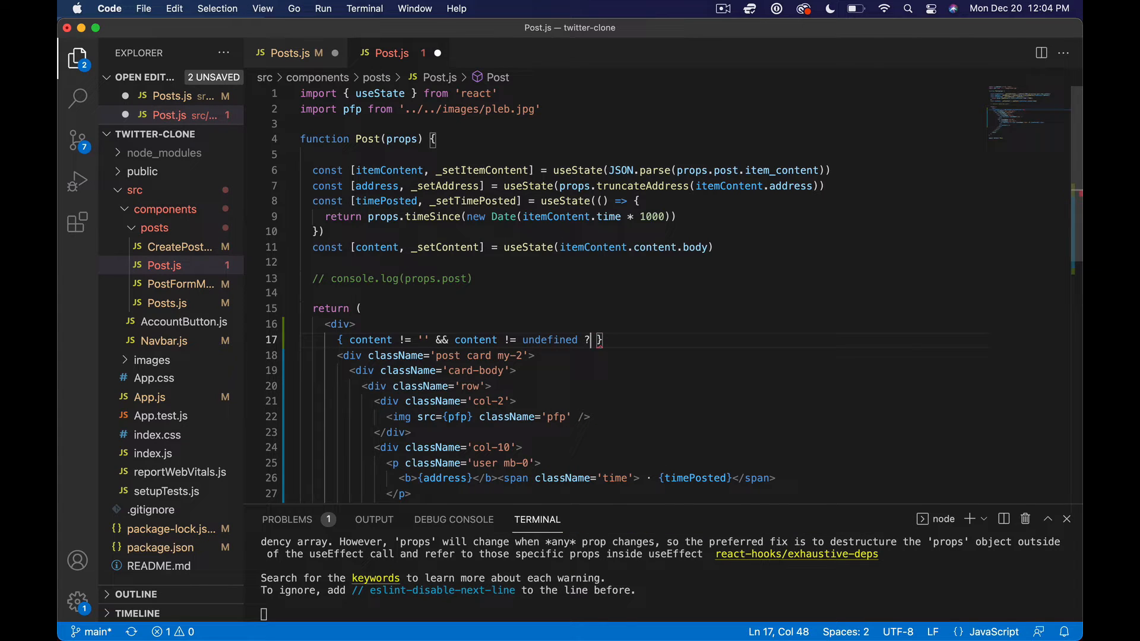
key("Enter")
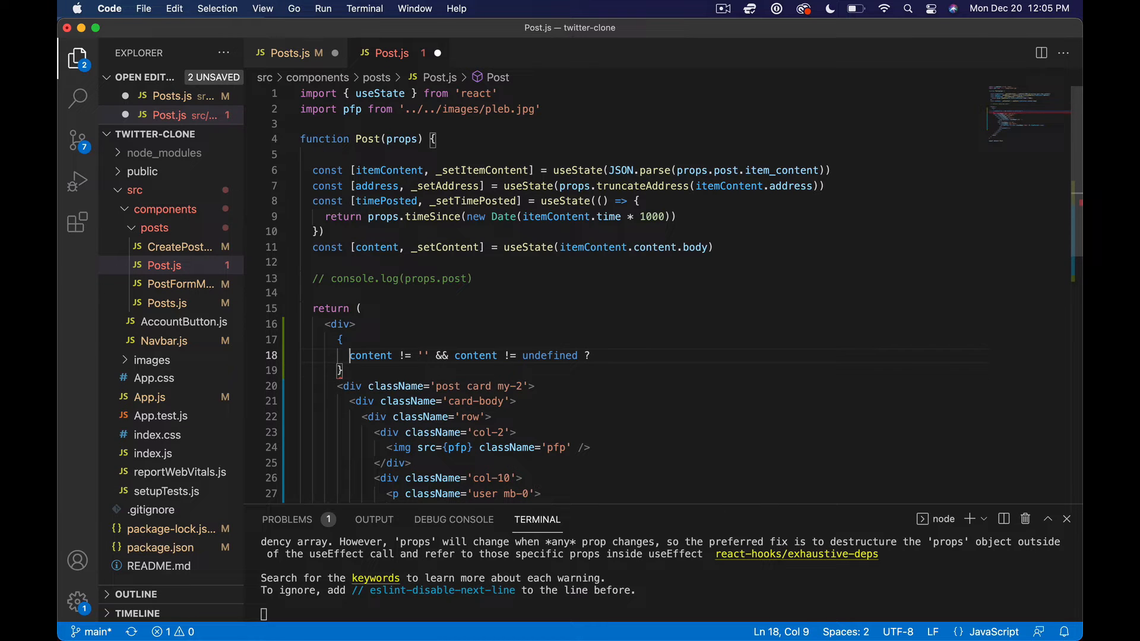
key("Enter")
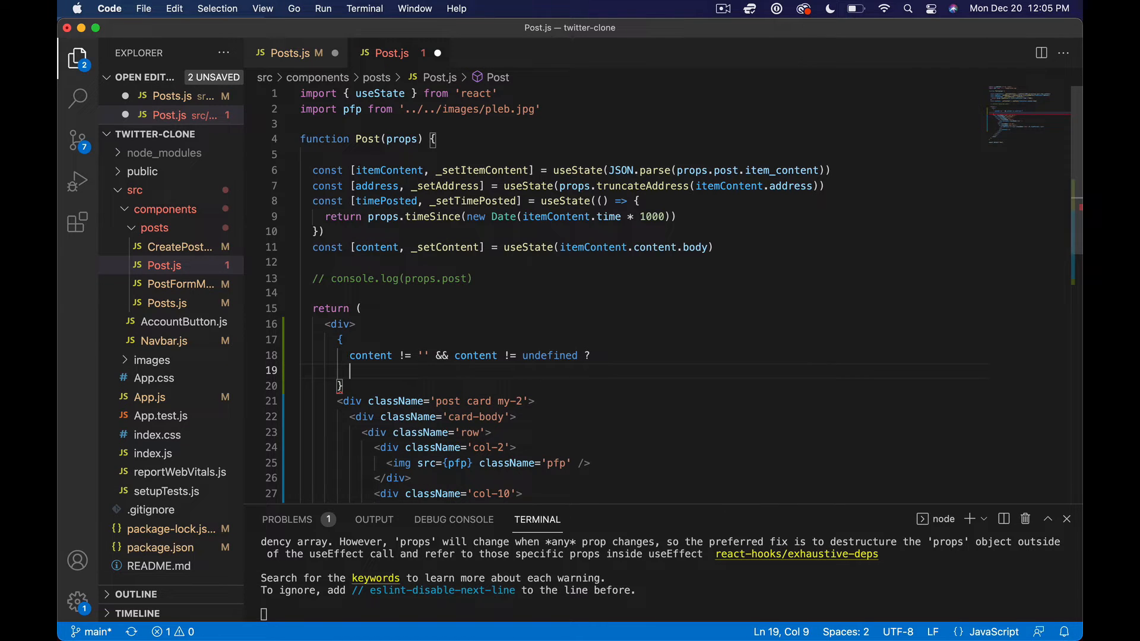
type("''")
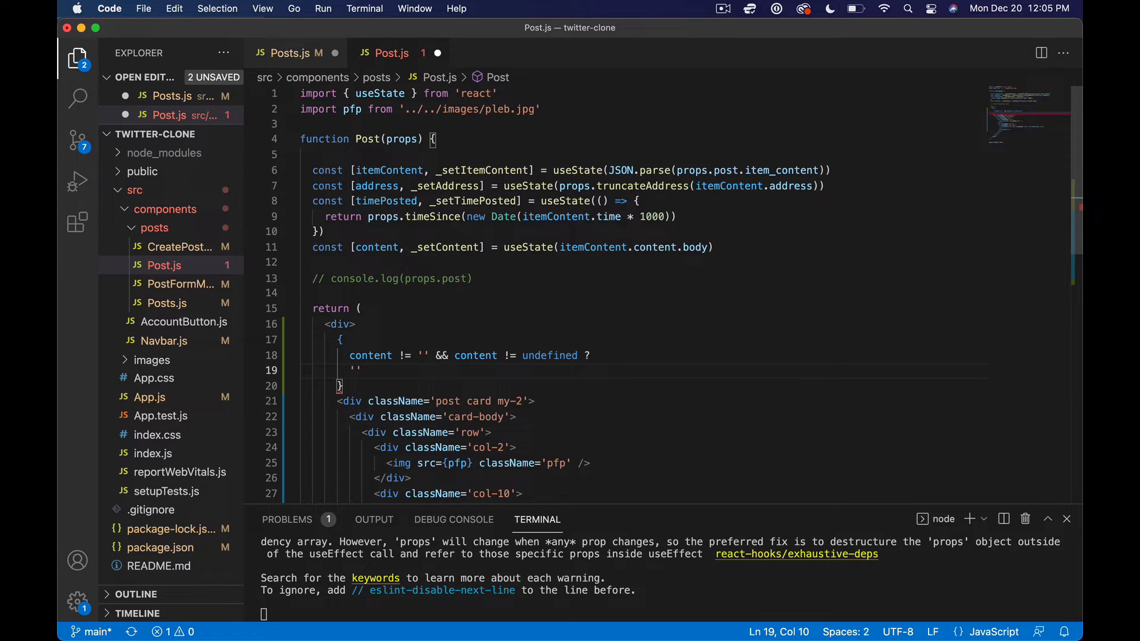
type("asdf")
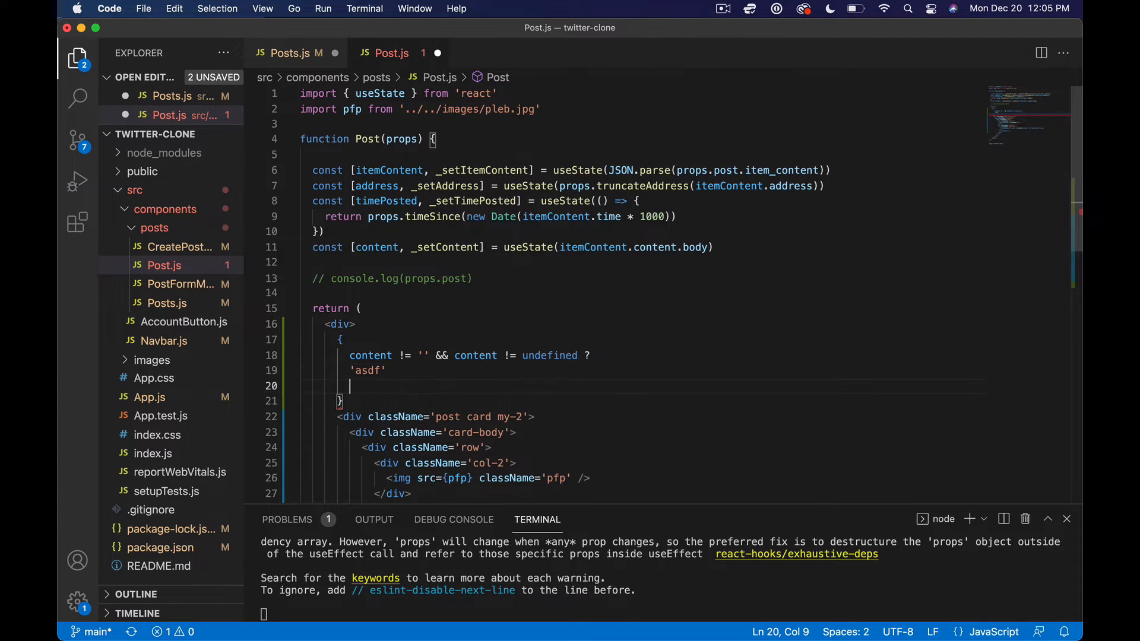
type(":")
type("''")
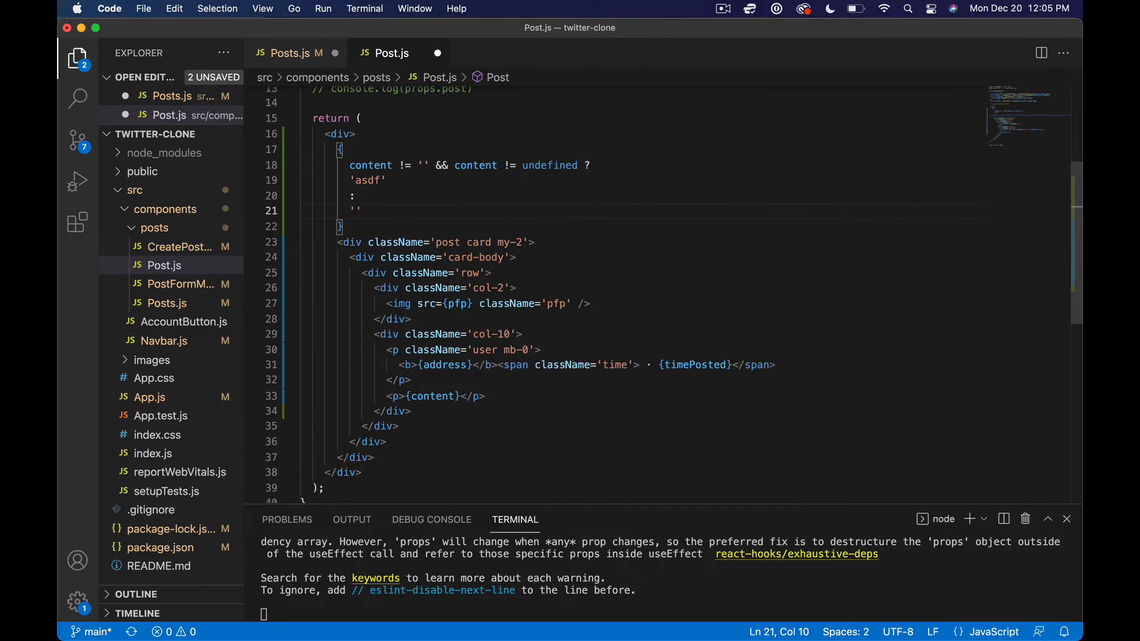
scroll("down", 3)
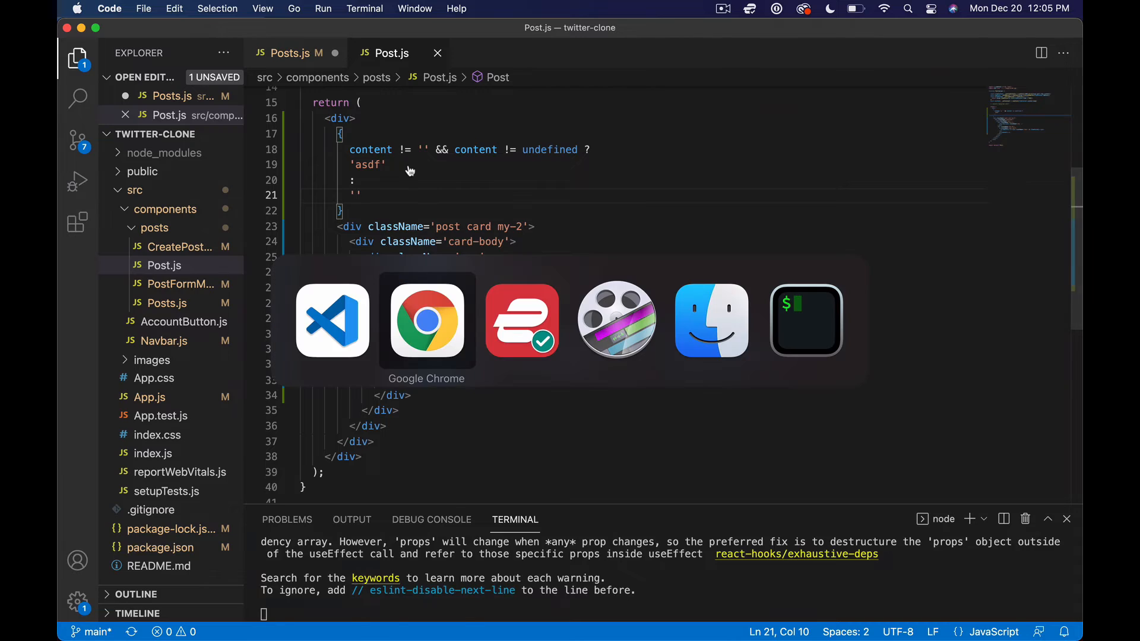
Reload localhost:3000 and scroll the feed to confirm 'asdf' appears under posts with text.
left_click(426, 320)
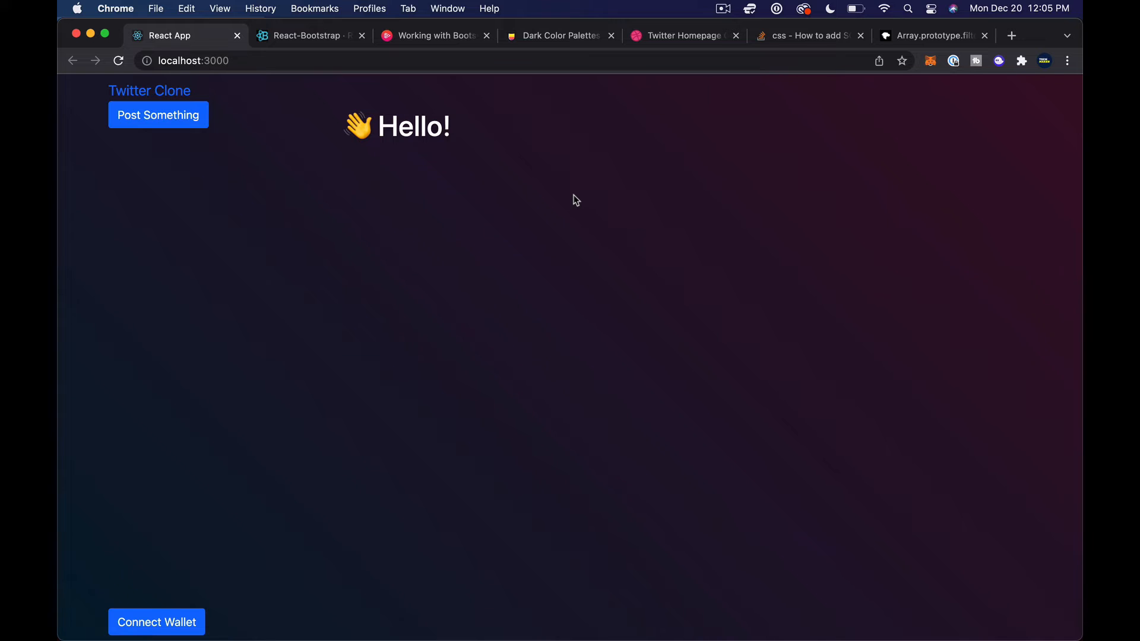
key("Cmd+Tab")
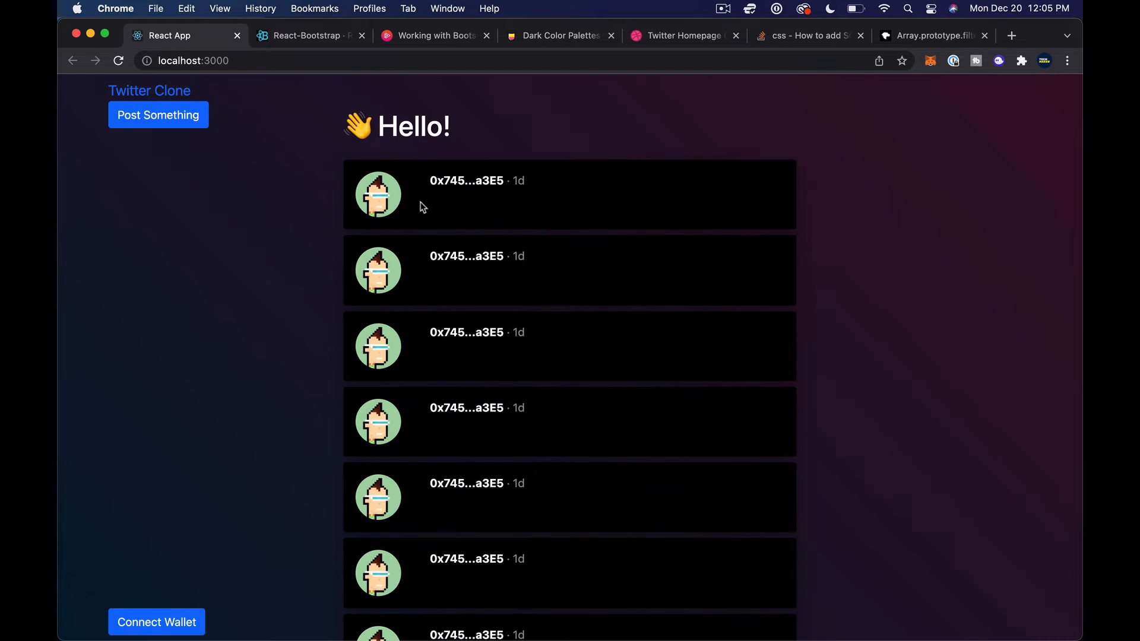
scroll("down", 3)
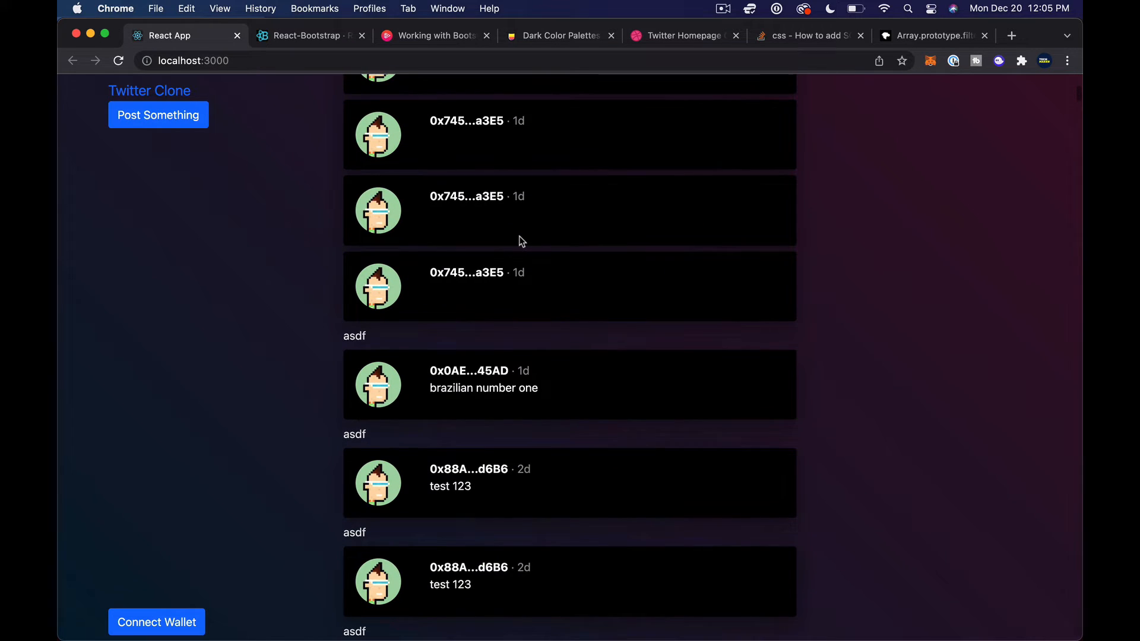
scroll("down", 3)
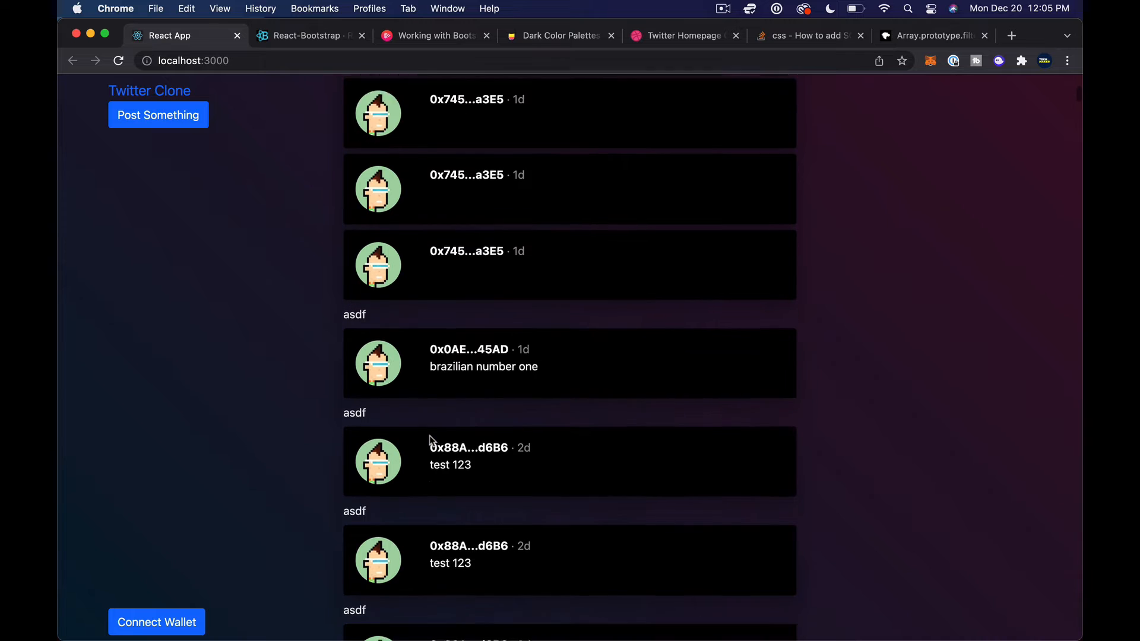
scroll("down", 3)
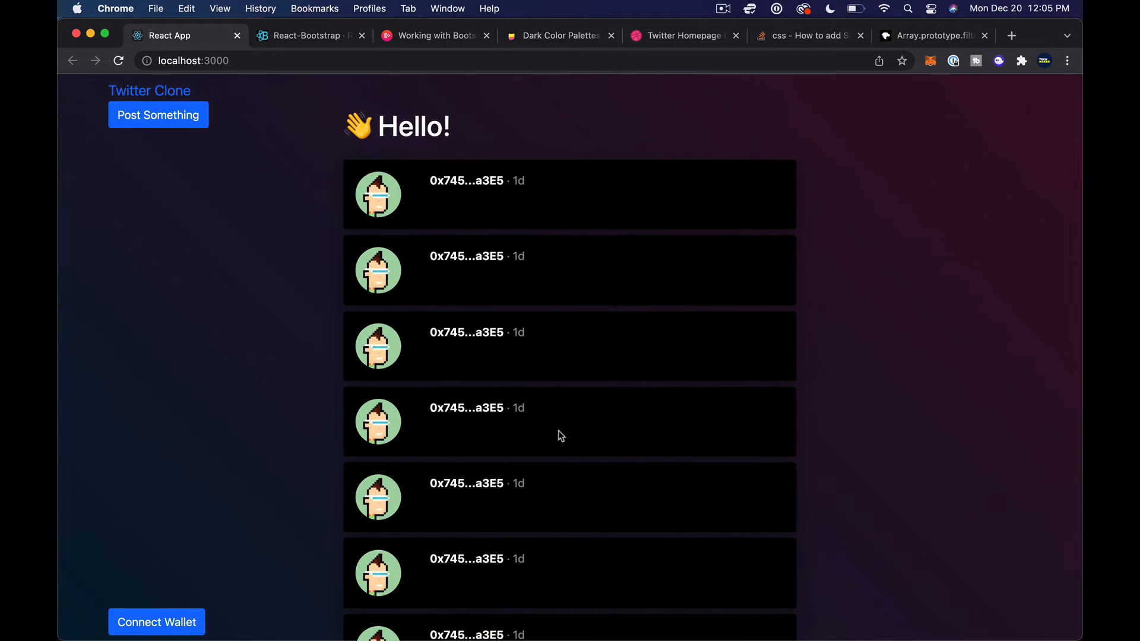
key("cmd+tab")
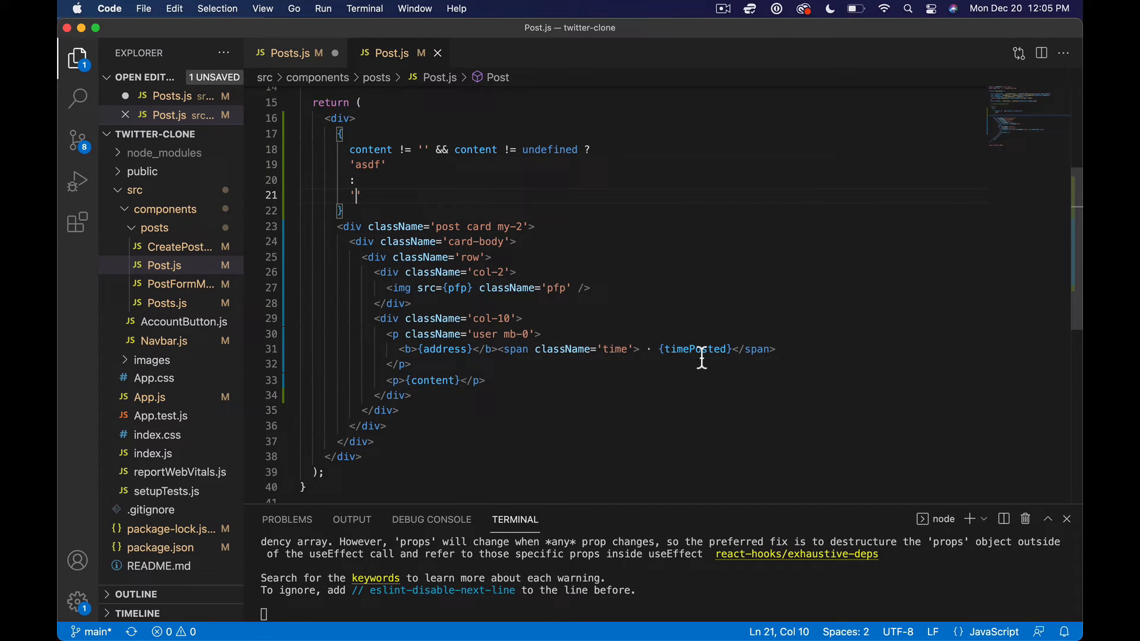
Move the post card markup into the ternary in place of 'asdf' and save Post.js.
scroll("down", 3)
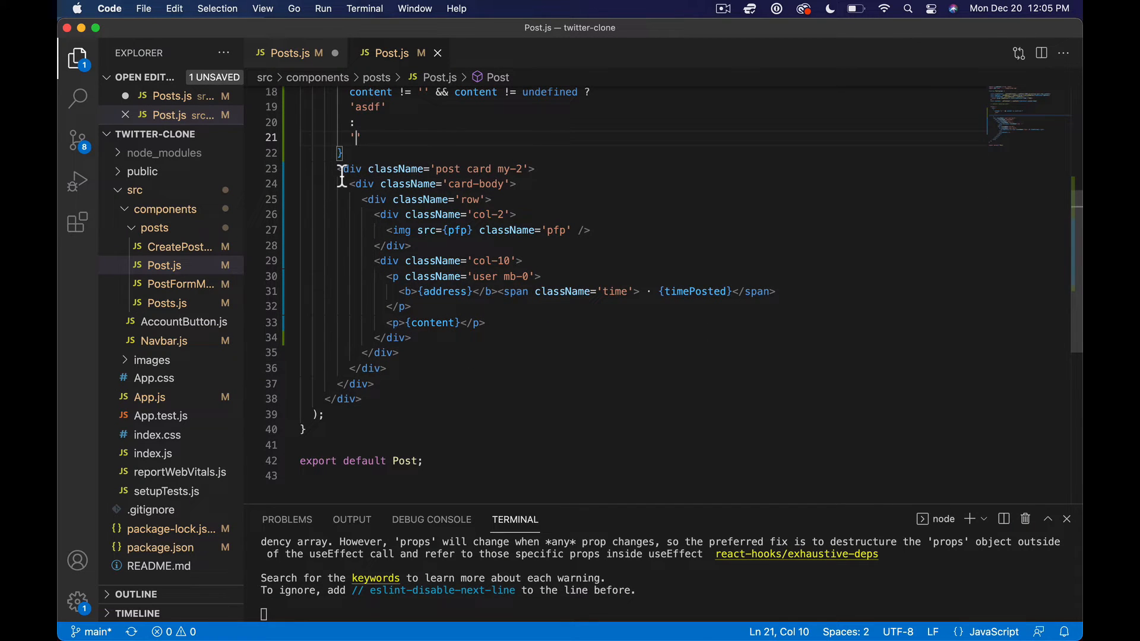
left_click_drag(339, 168, 373, 384)
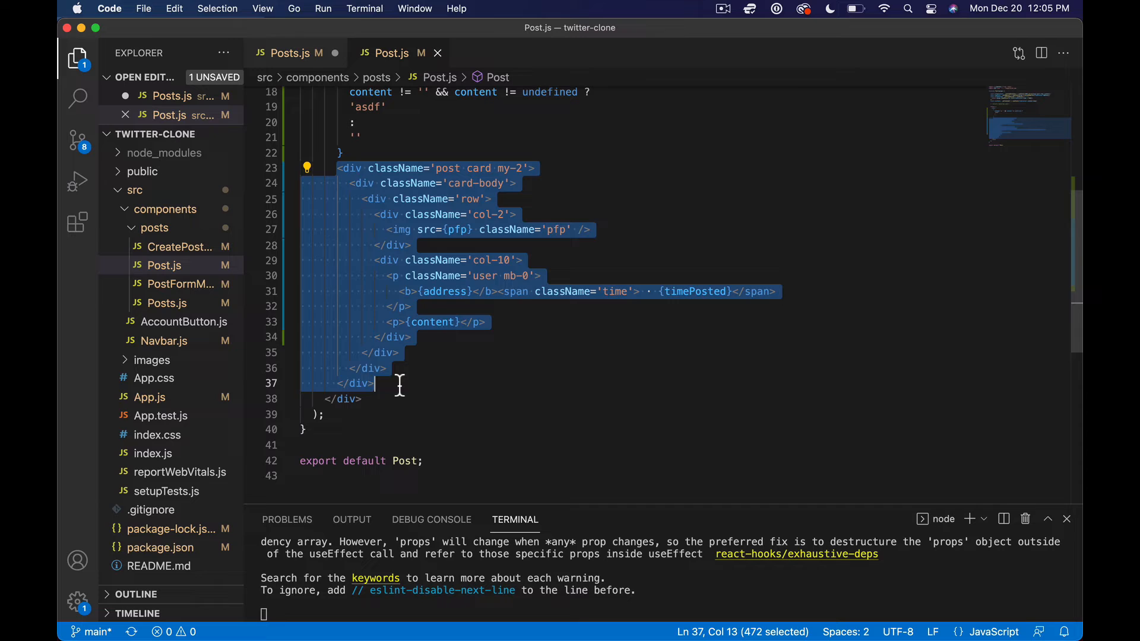
key("Delete")
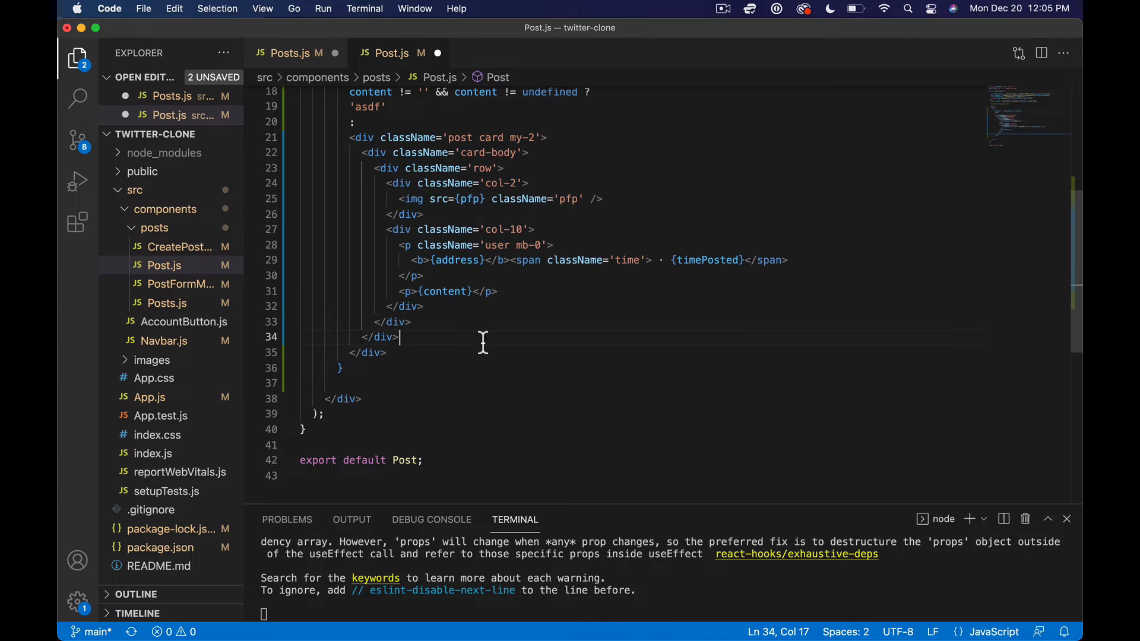
key("Cmd+Tab")
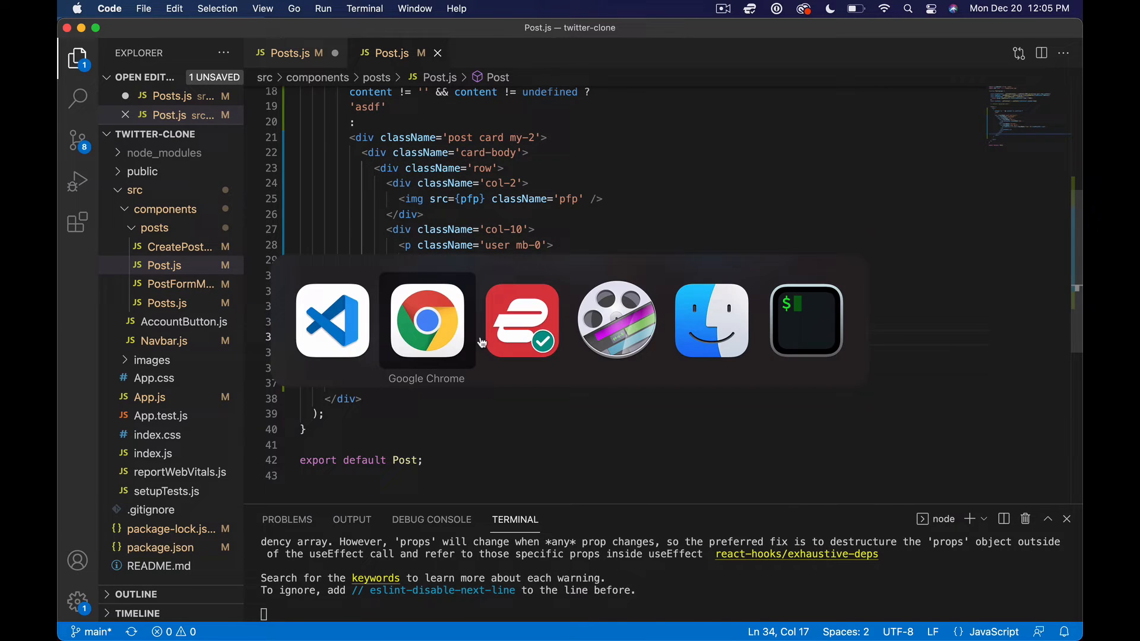
left_click(426, 321)
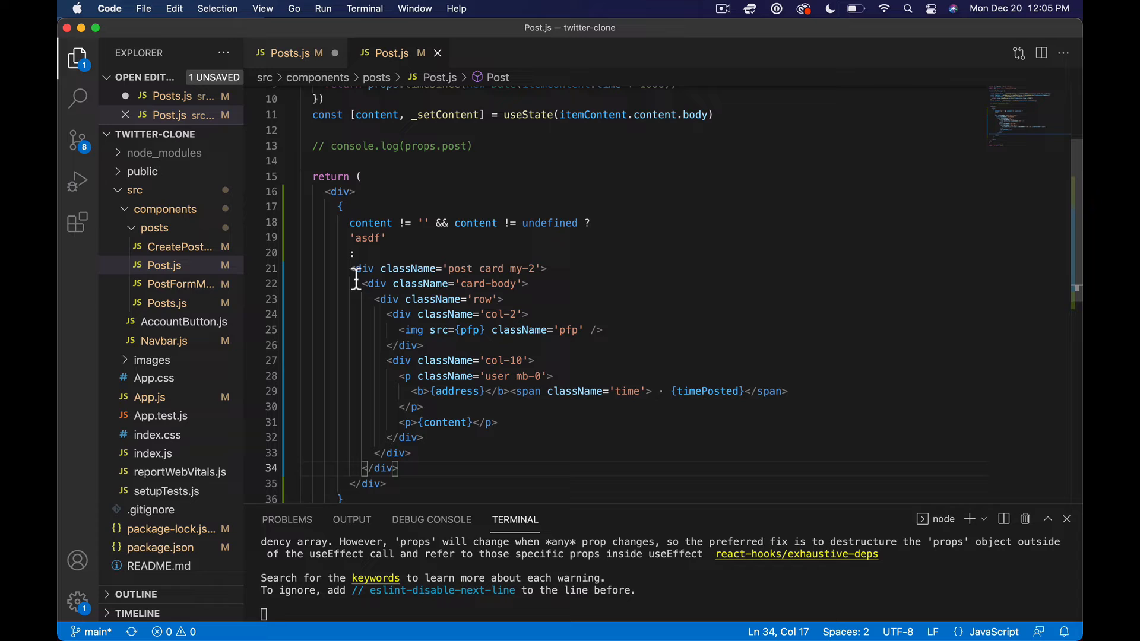
left_click_drag(351, 269, 389, 315)
type("'")
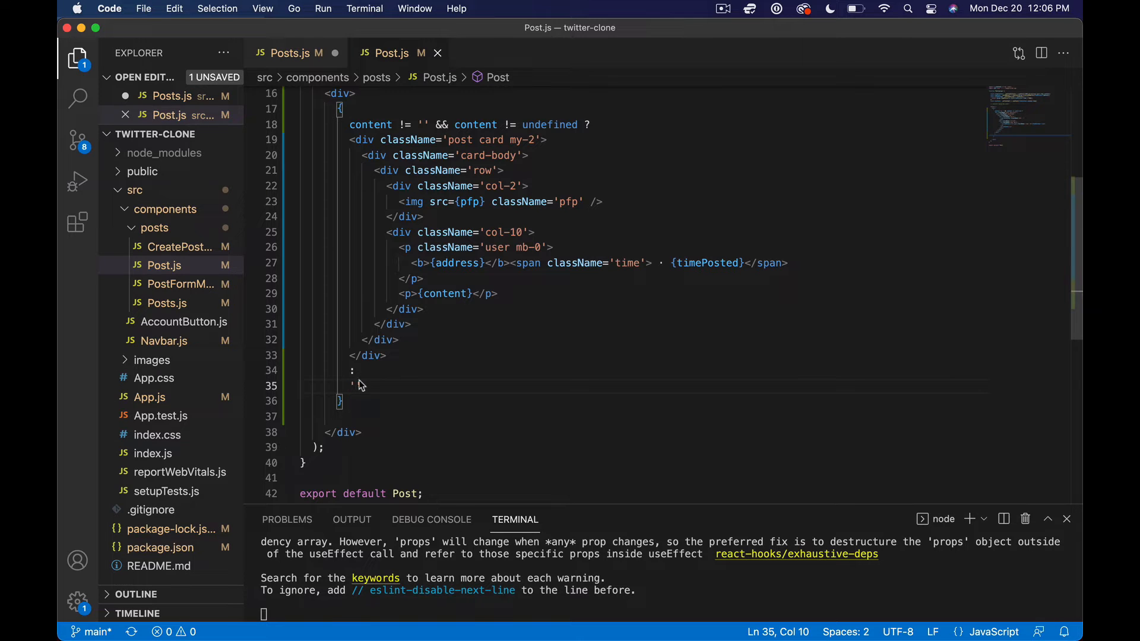
key("cmd+tab")
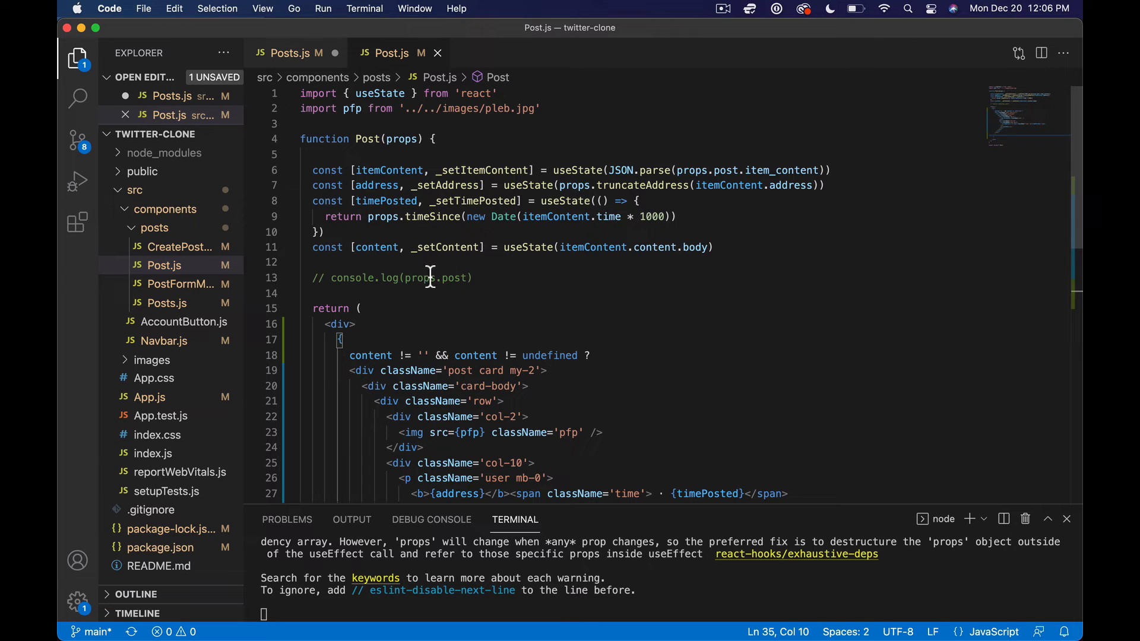
scroll("down", 3)
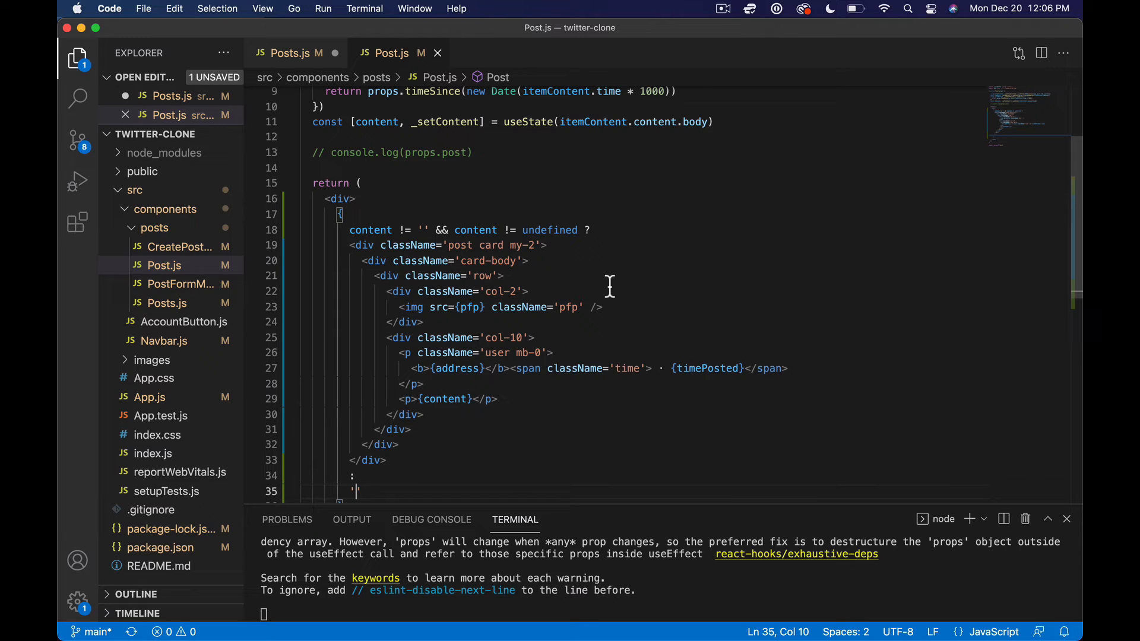
mouse_move(550, 230)
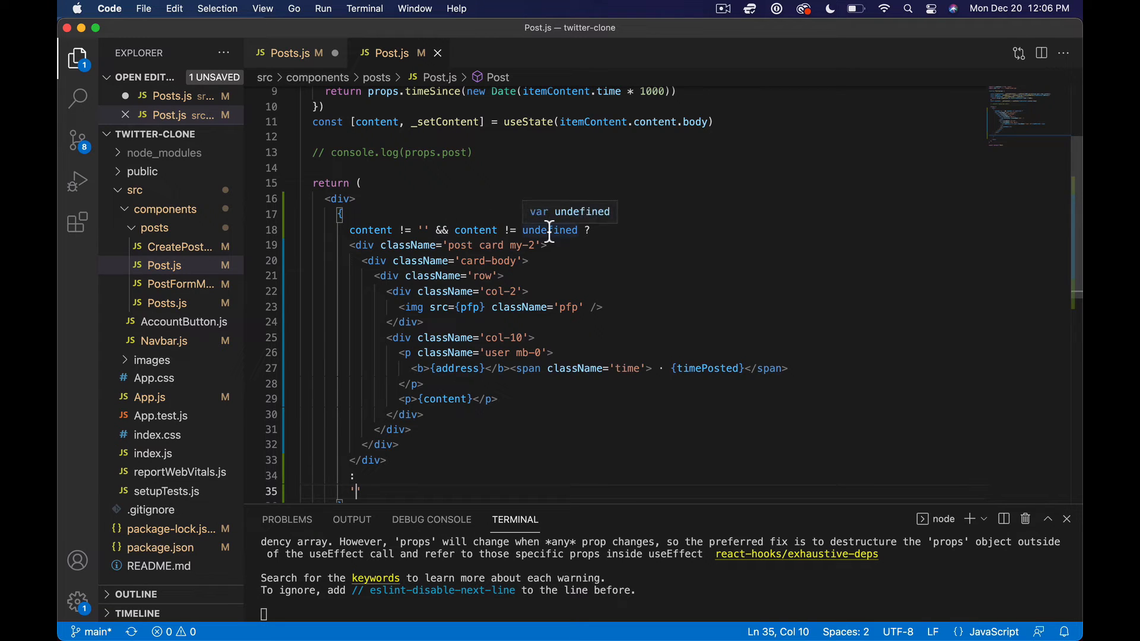
mouse_move(538, 155)
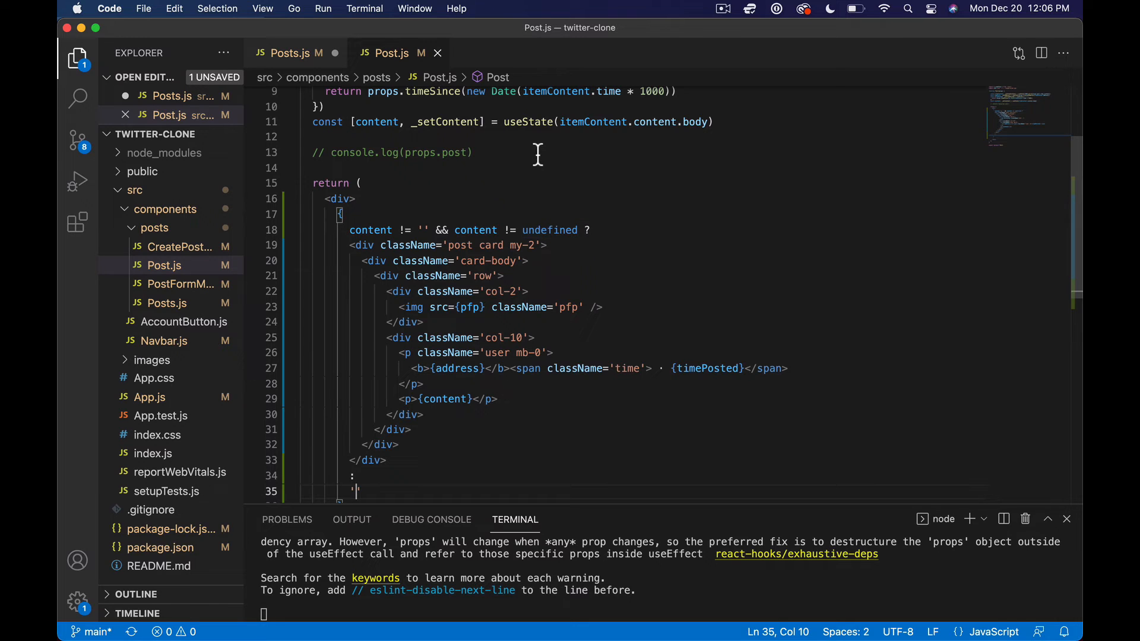
mouse_move(590, 345)
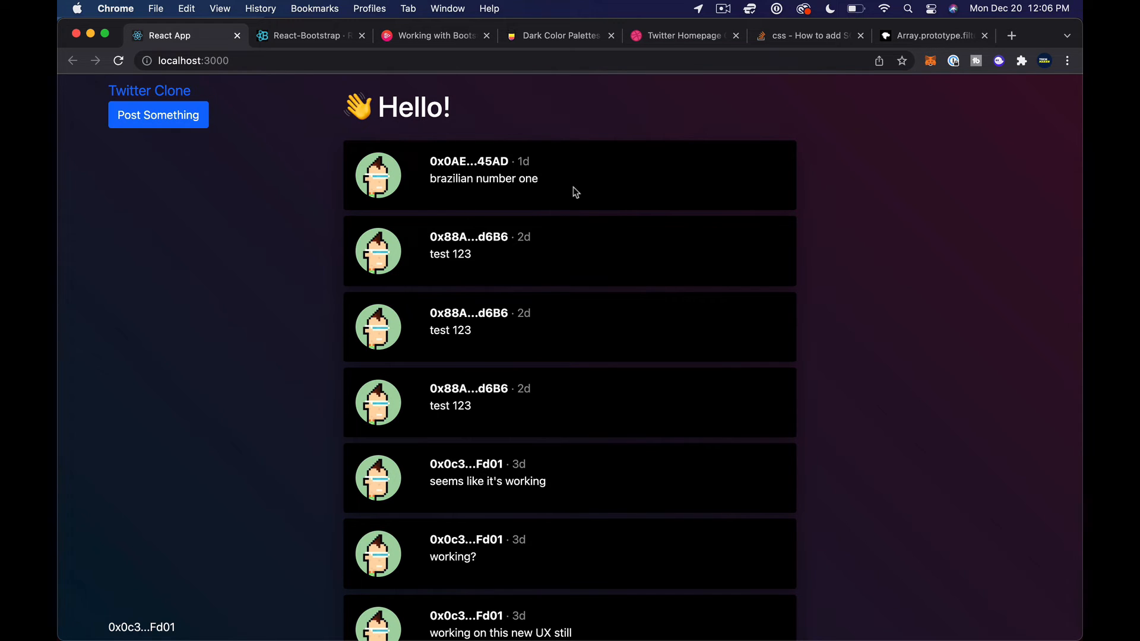
mouse_move(566, 191)
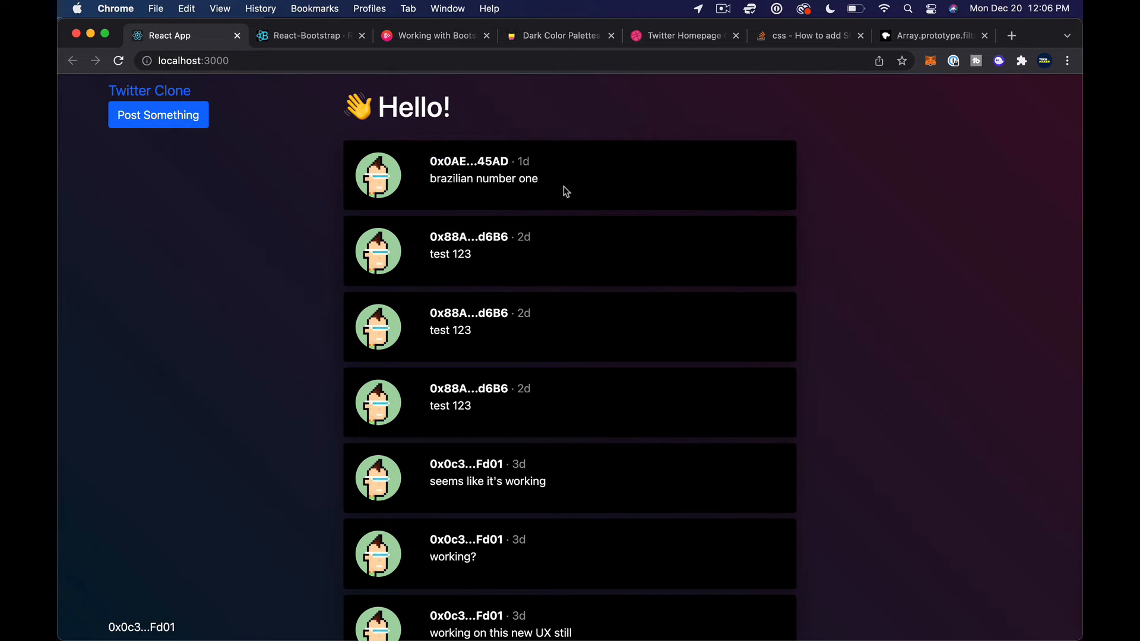
Scroll the localhost:3000 feed, then switch back to Post.js in Visual Studio Code.
scroll("down", 3)
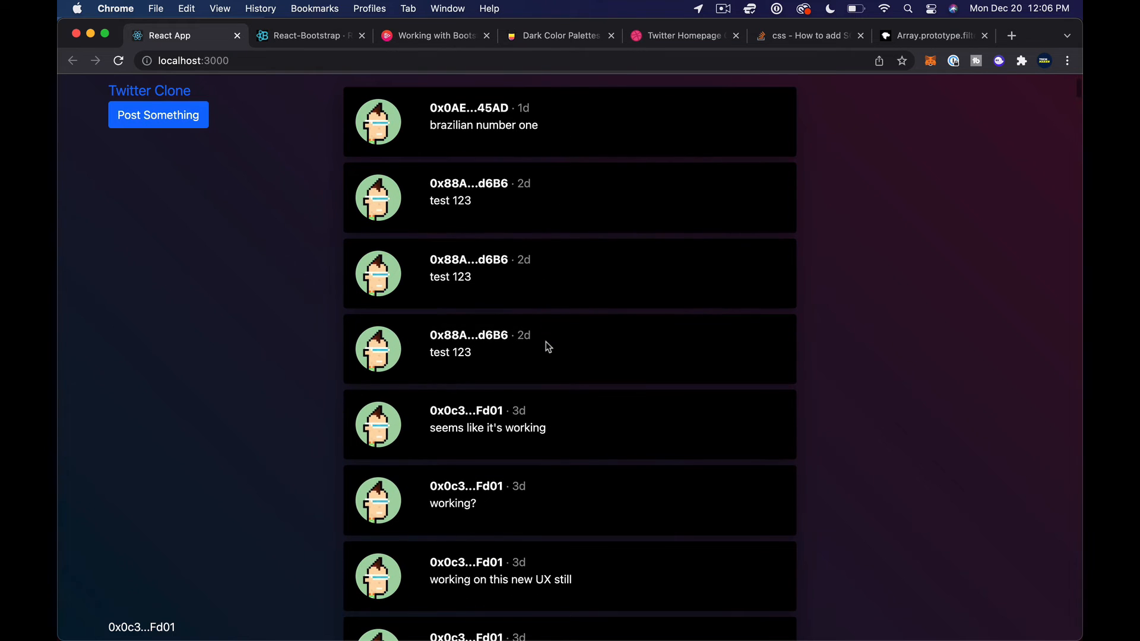
key("Cmd+Tab")
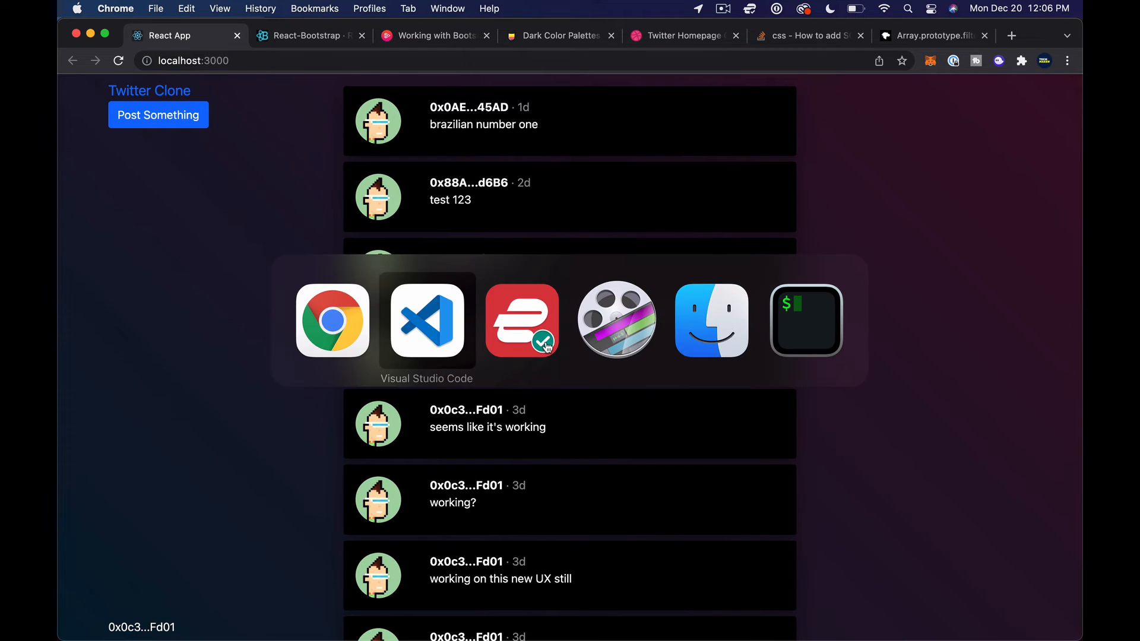
left_click(427, 320)
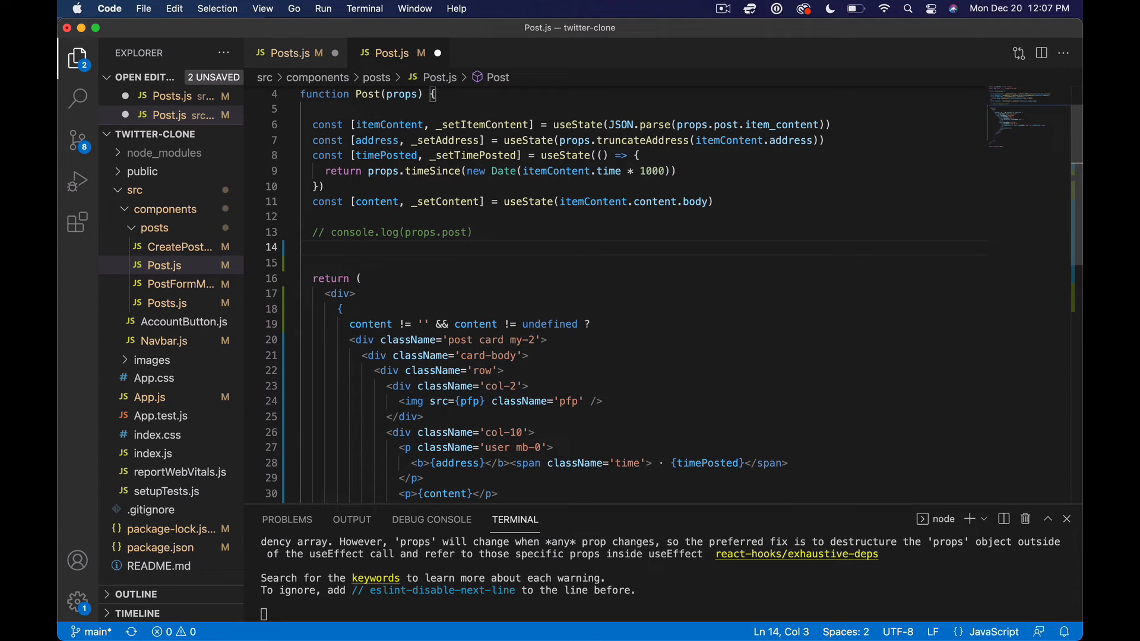
Start a const shouldDisplay = (content) helper in Post.js.
type("const")
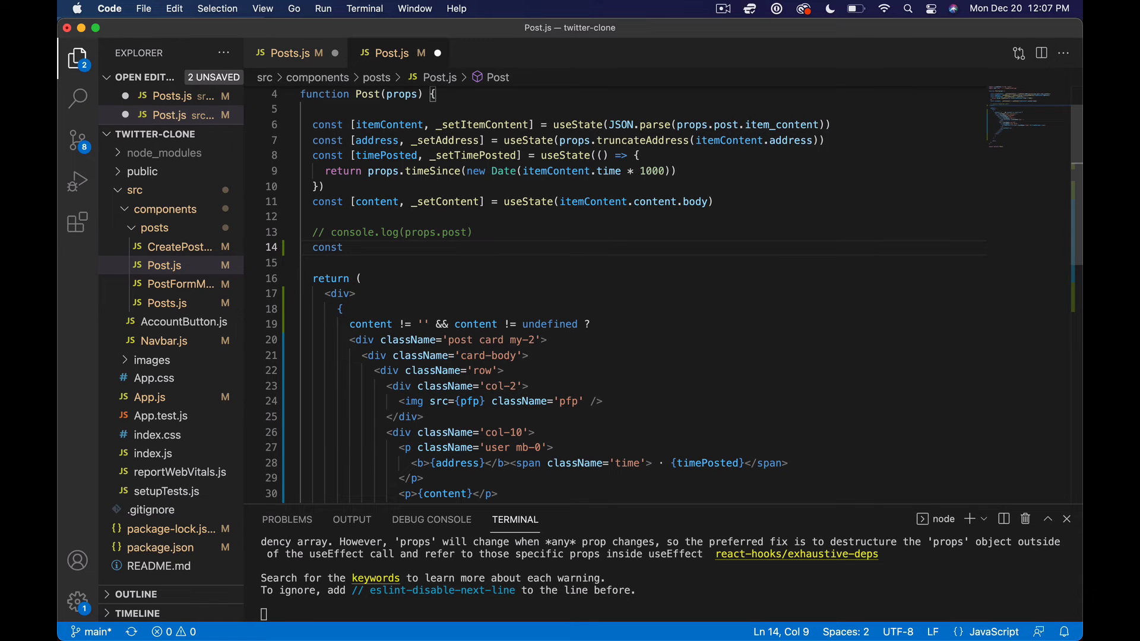
type("should")
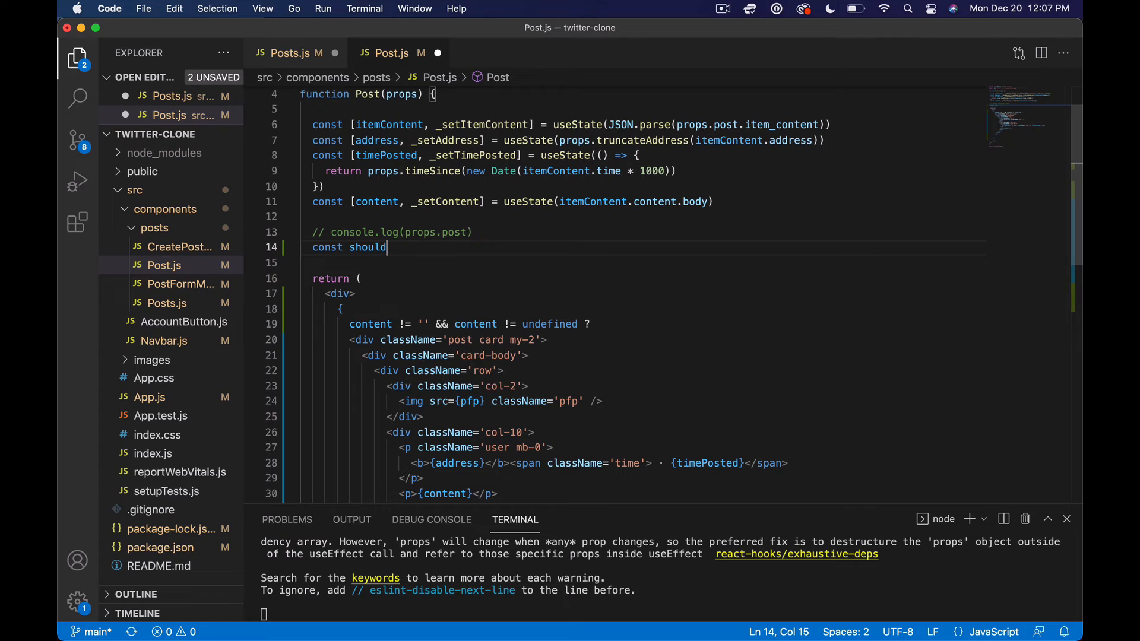
type("Display")
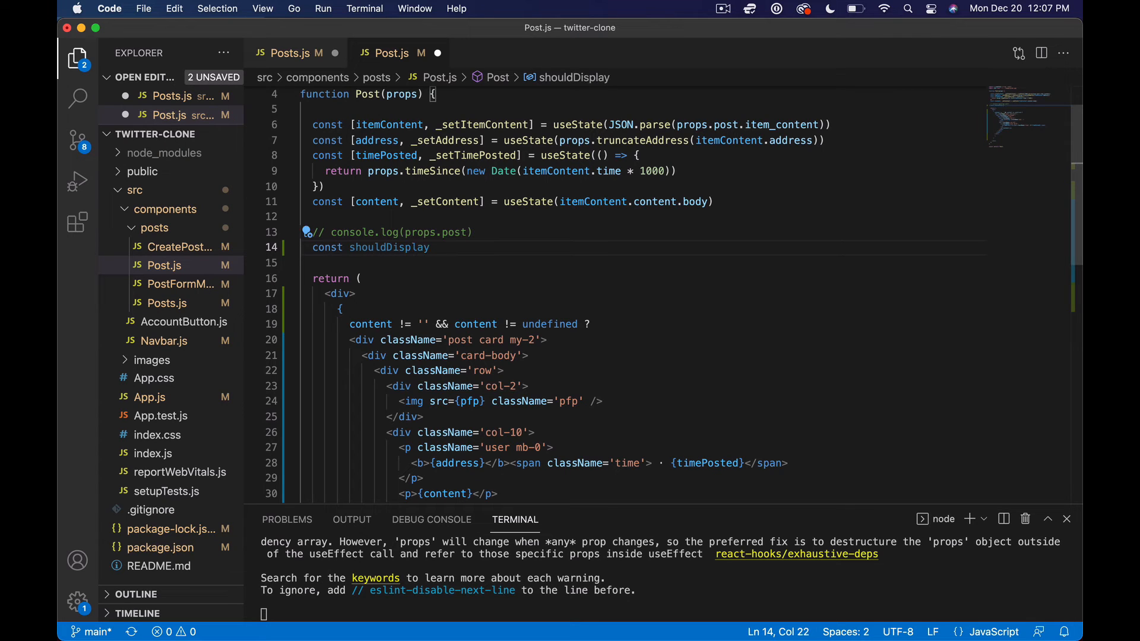
type("= ()")
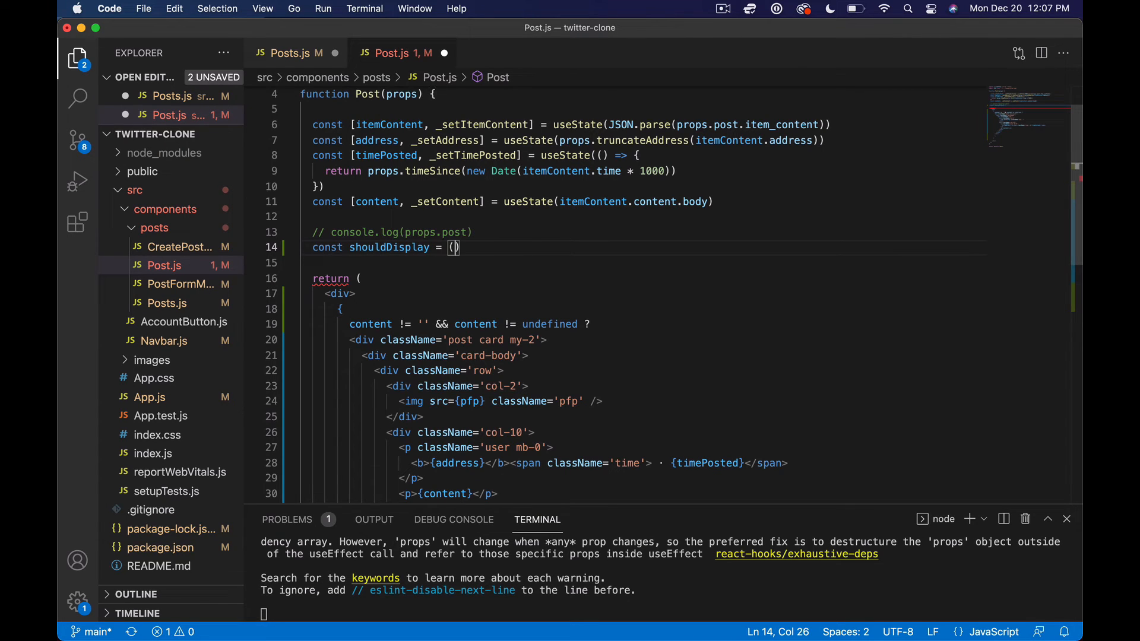
type("content")
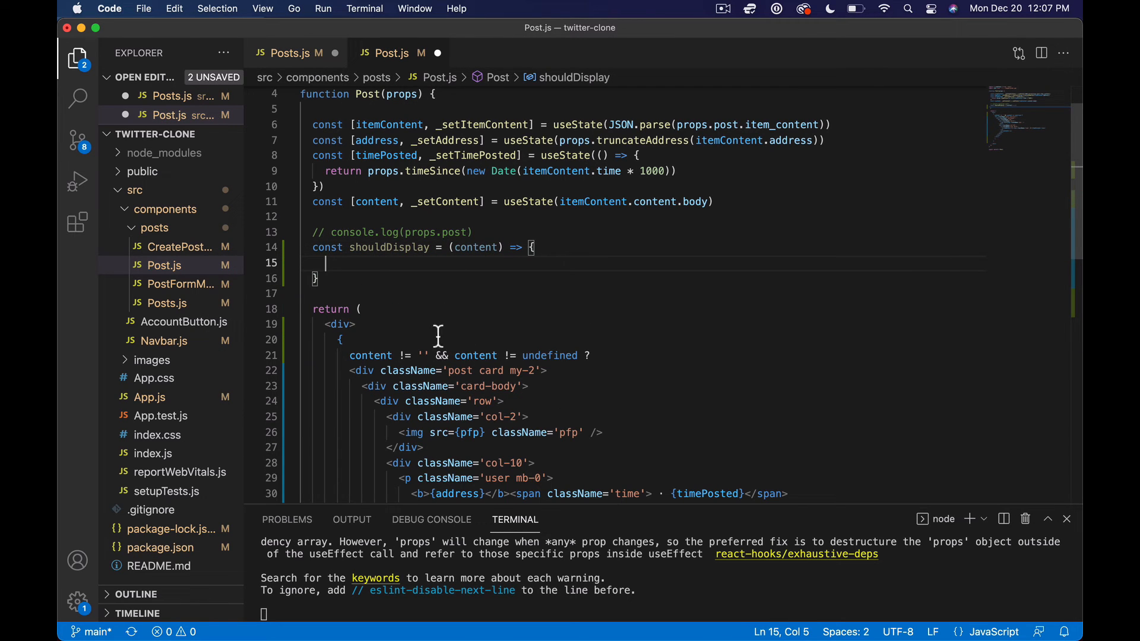
Move the empty/undefined check into the helper's return and use shouldDisplay(content) as the condition.
left_click_drag(349, 356, 574, 356)
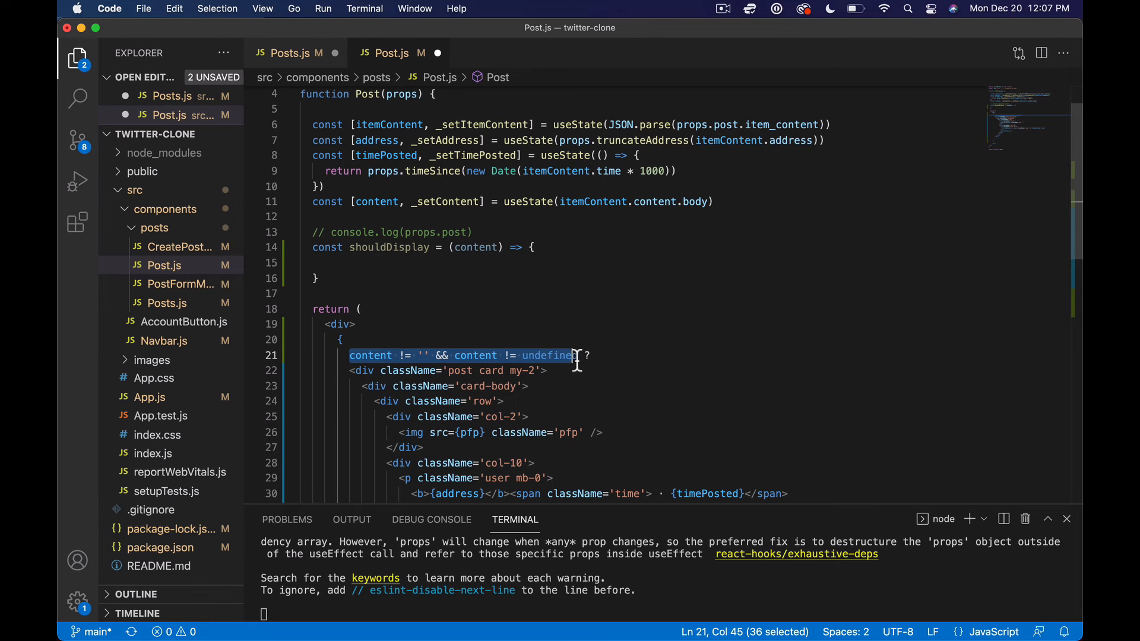
key("Backspace")
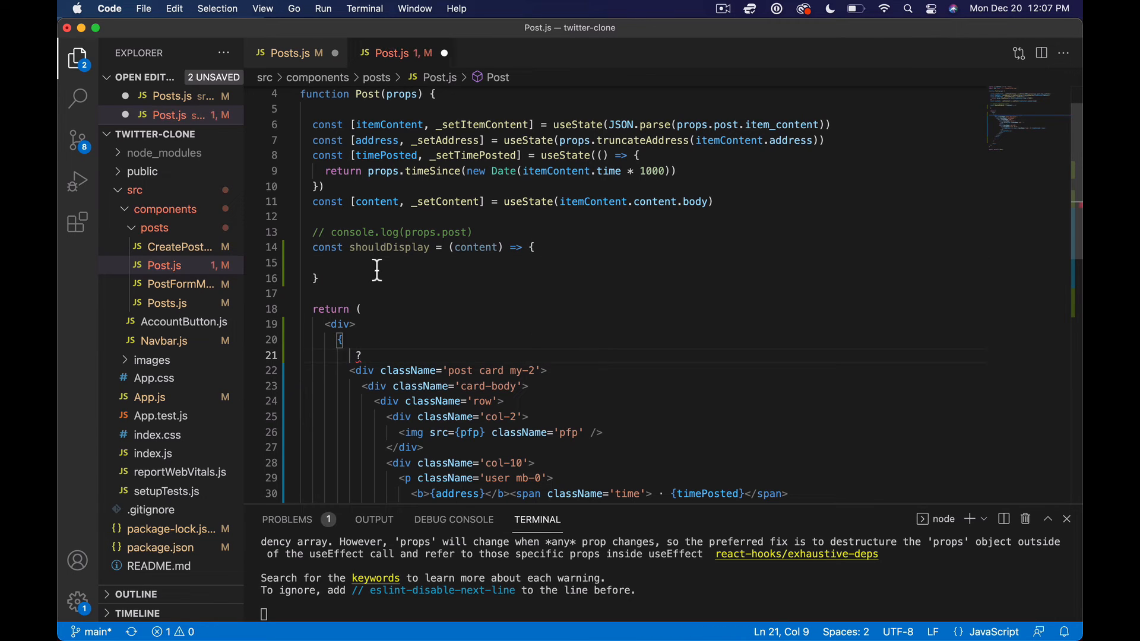
type("return content != '' && content != undefined")
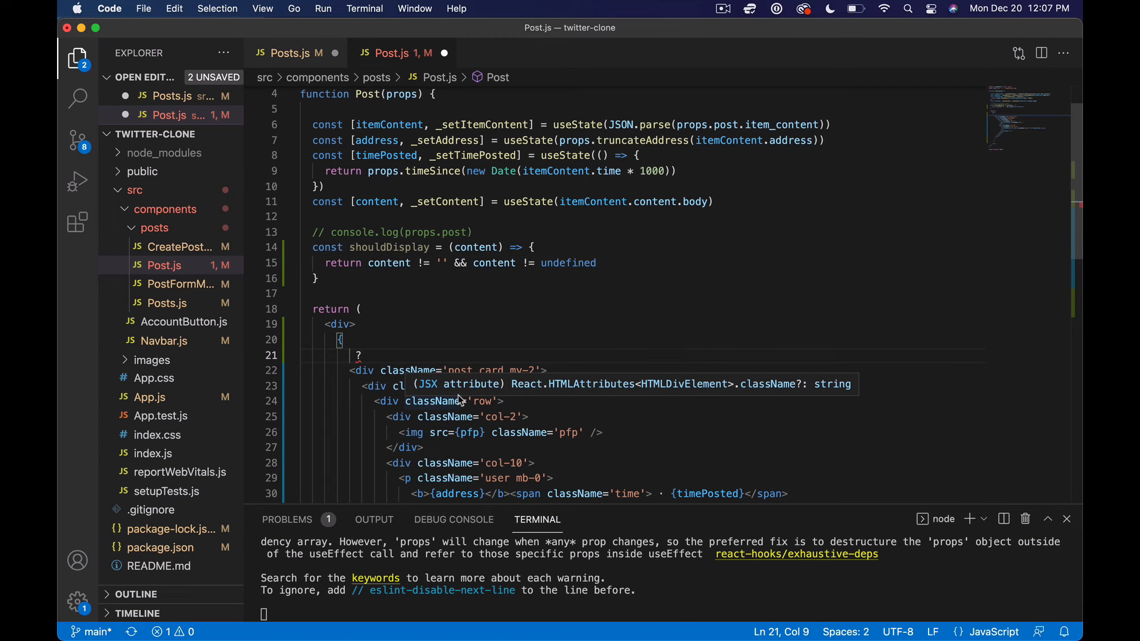
type("shouldDisplay")
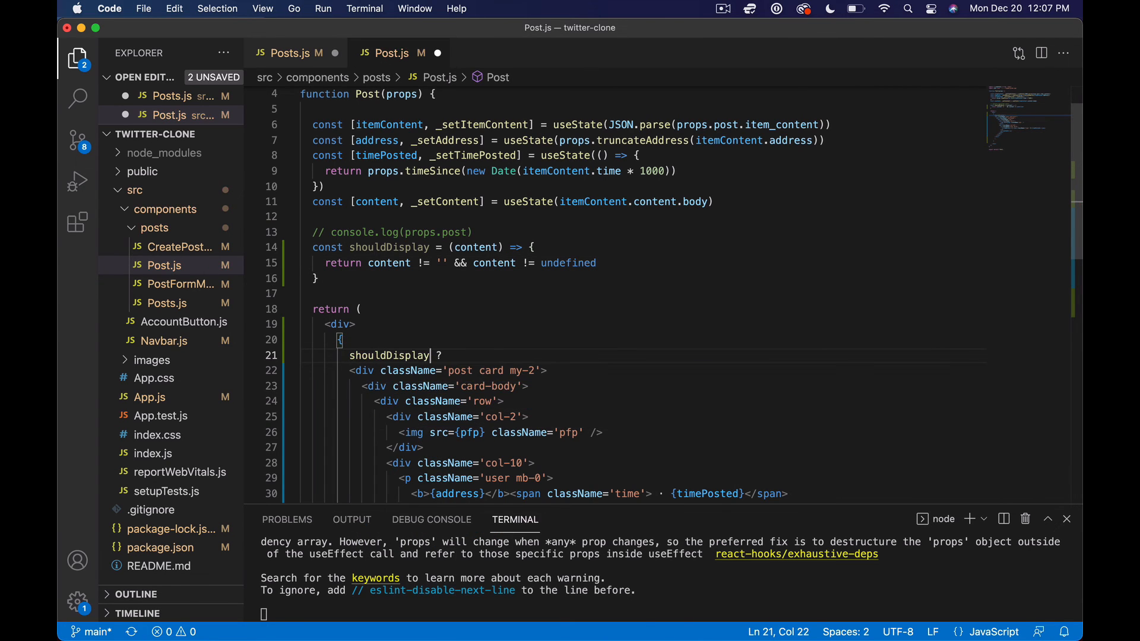
type("(content")
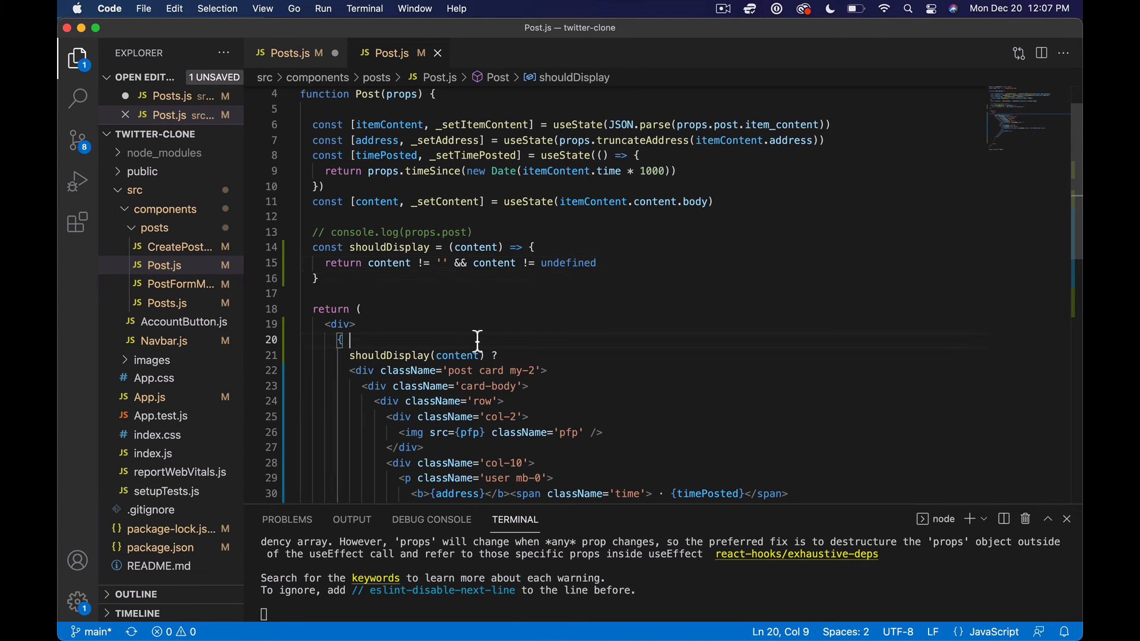
scroll("down", 3)
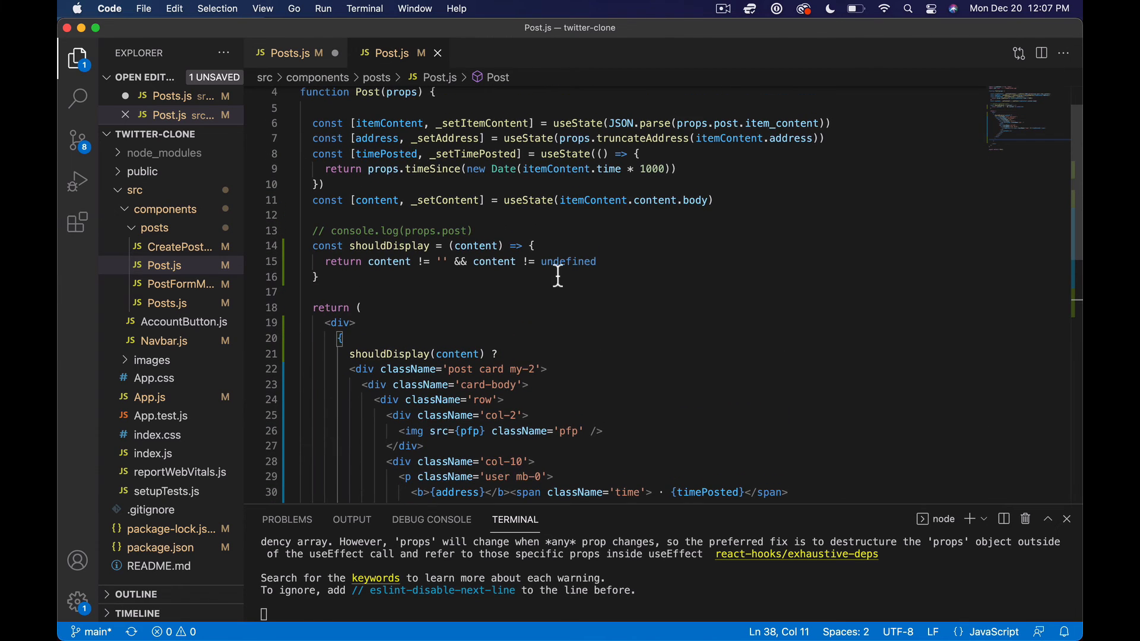
double_click(568, 261)
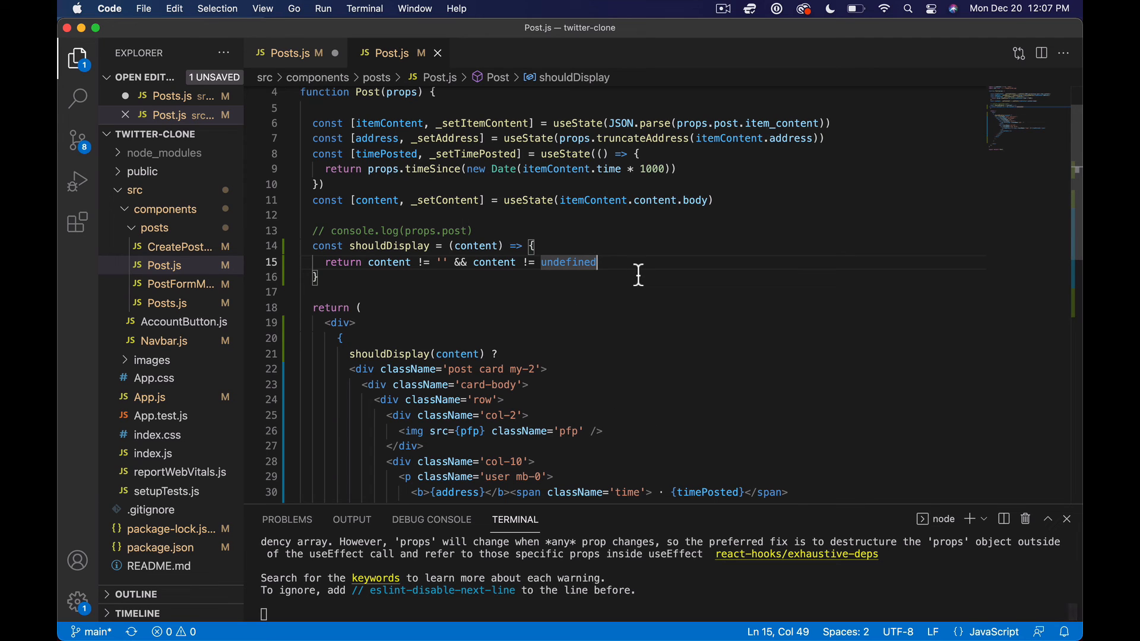
mouse_move(654, 274)
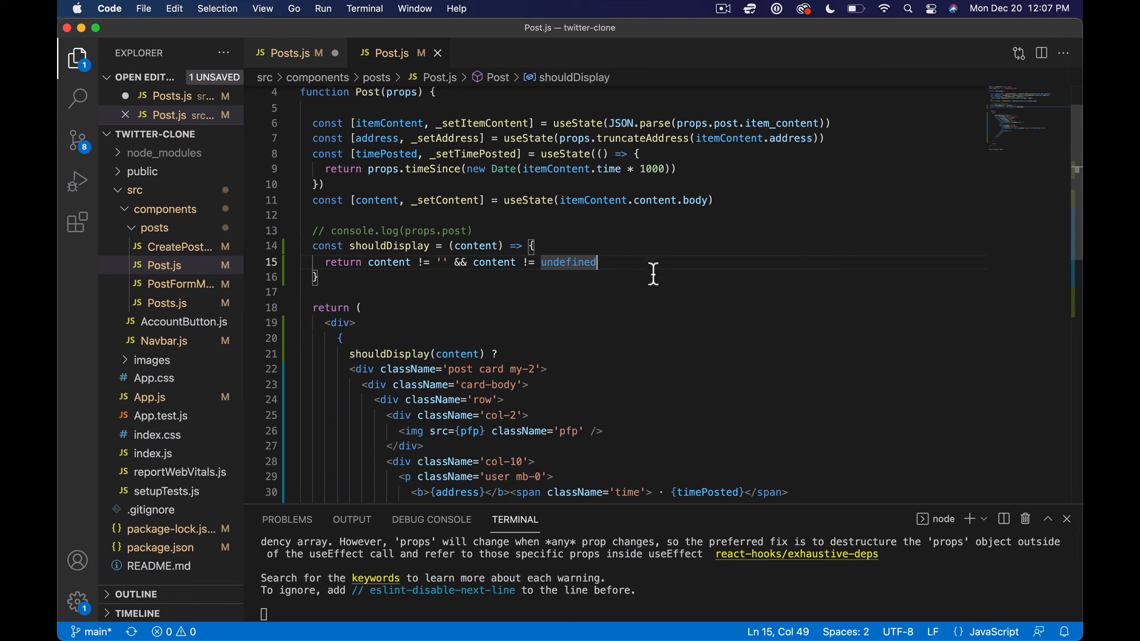
mouse_move(584, 323)
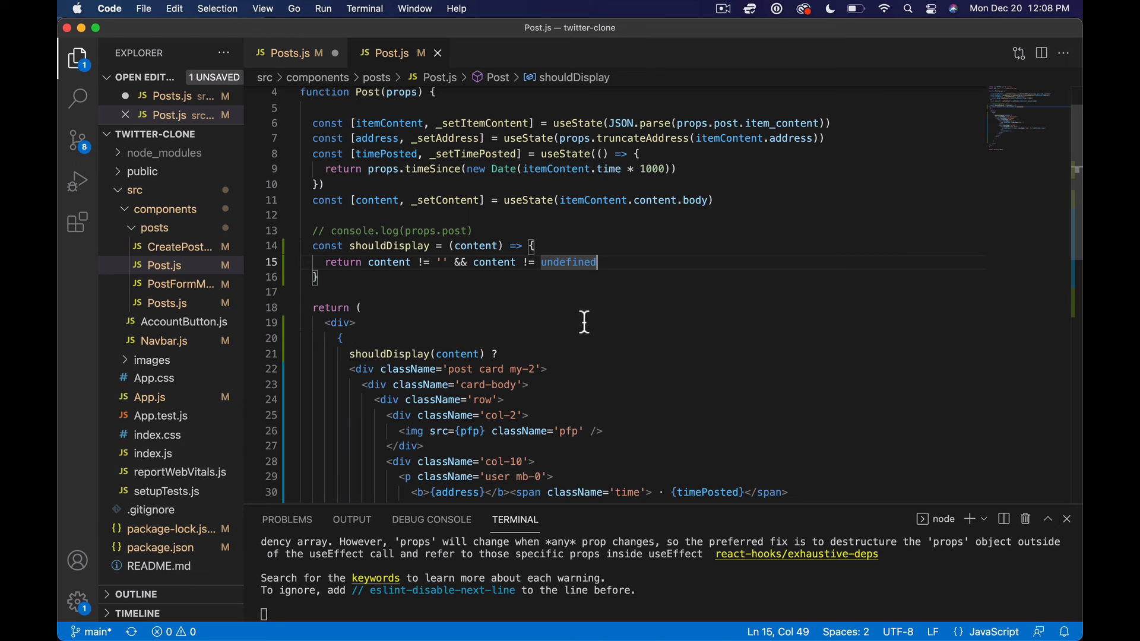
mouse_move(610, 280)
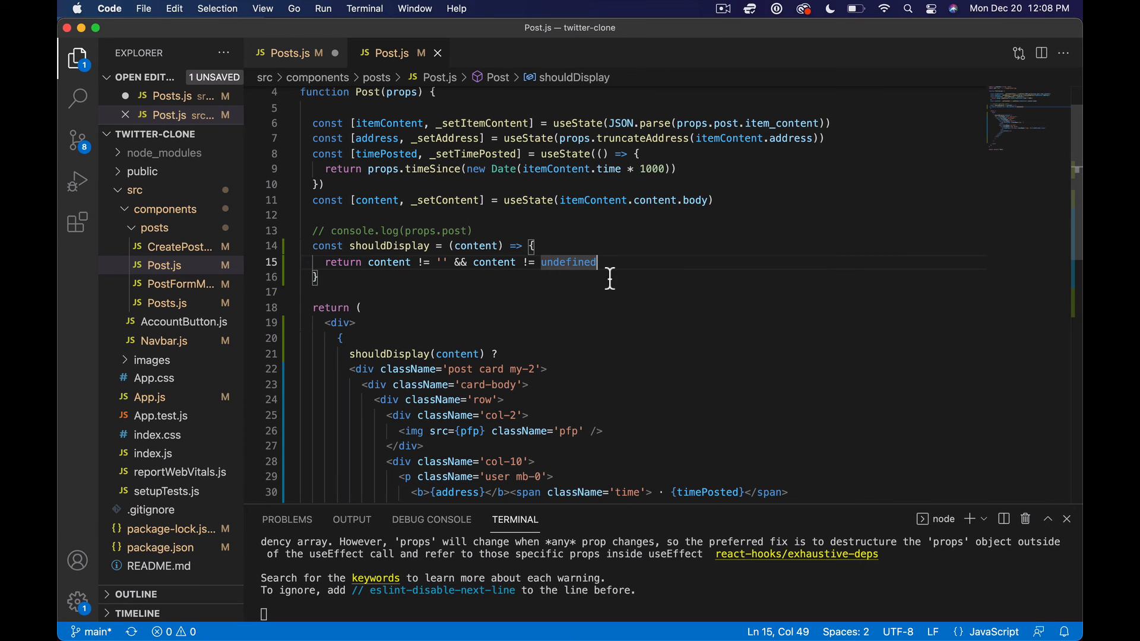
mouse_move(668, 263)
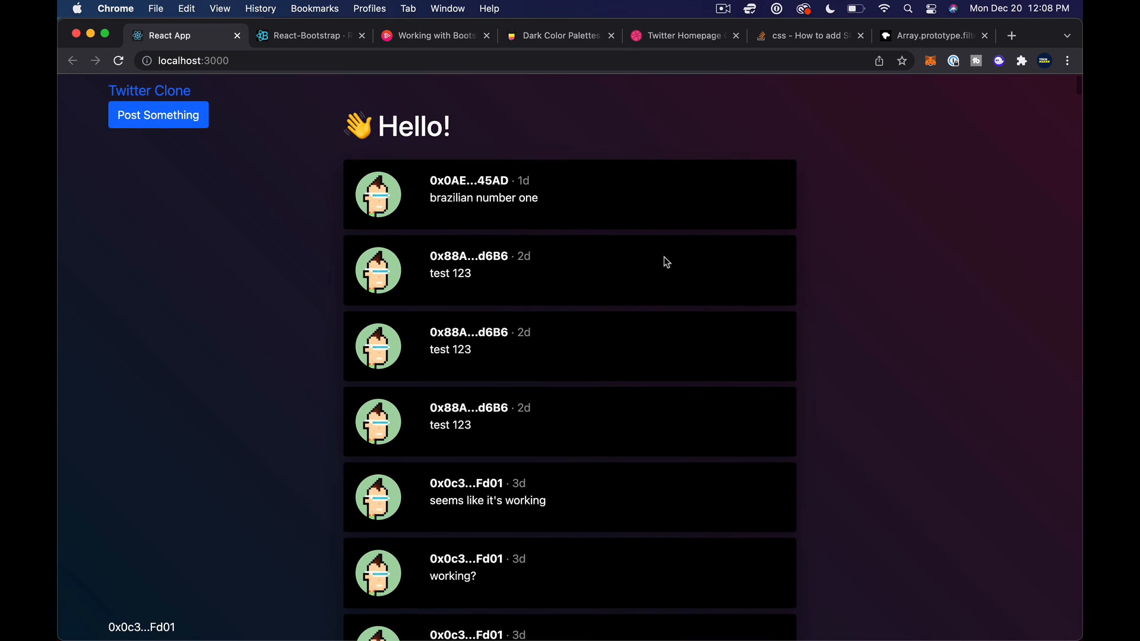
mouse_move(817, 269)
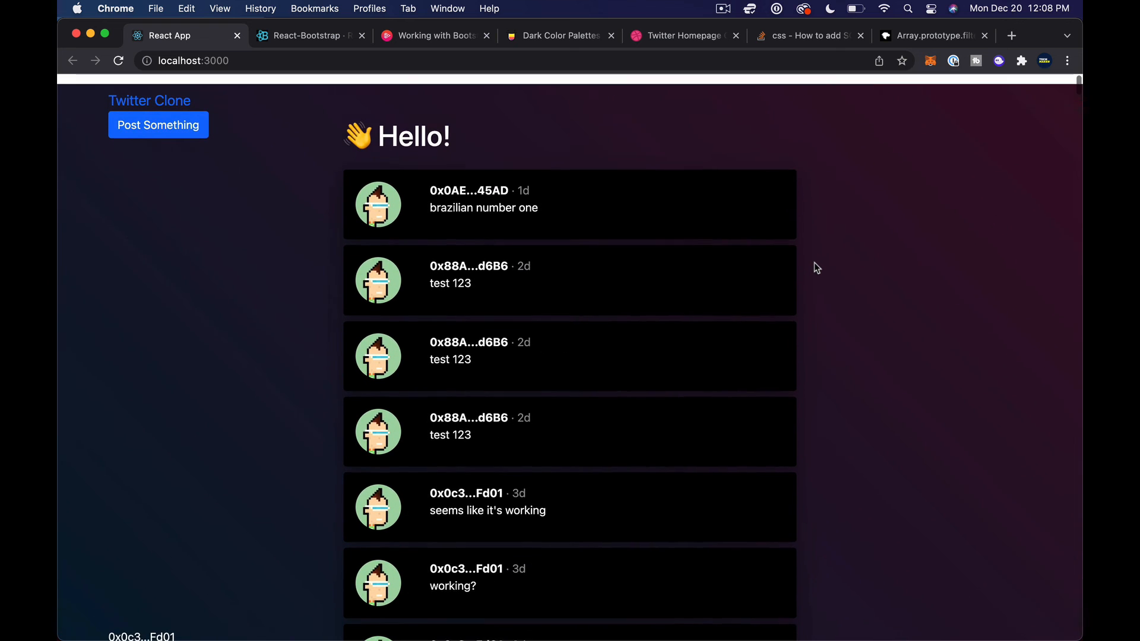
scroll("down", 3)
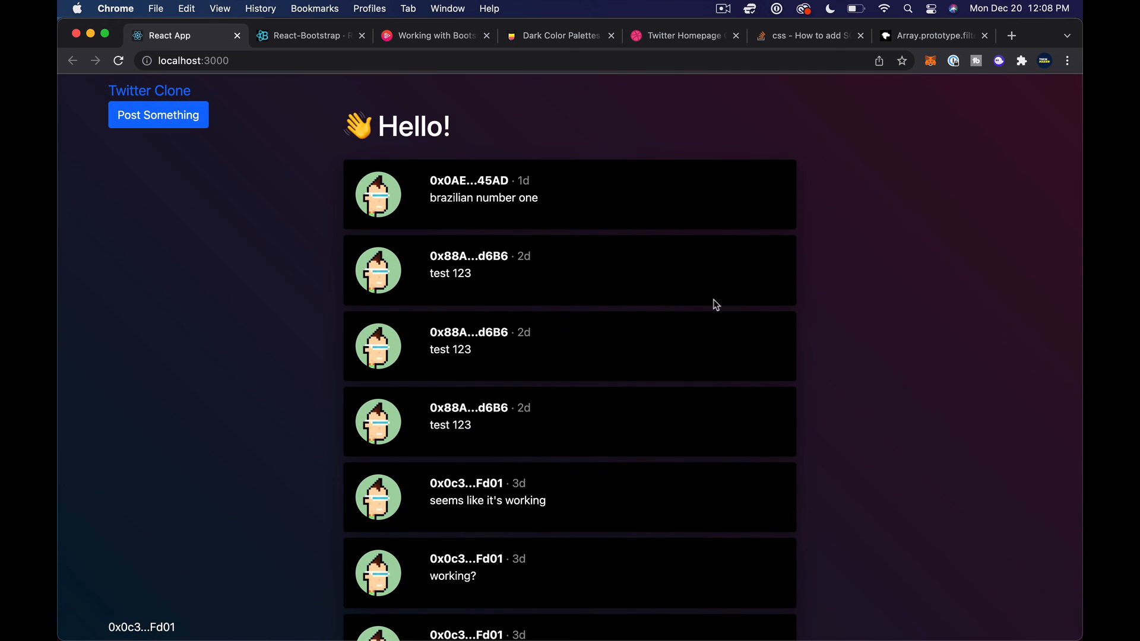
mouse_move(270, 132)
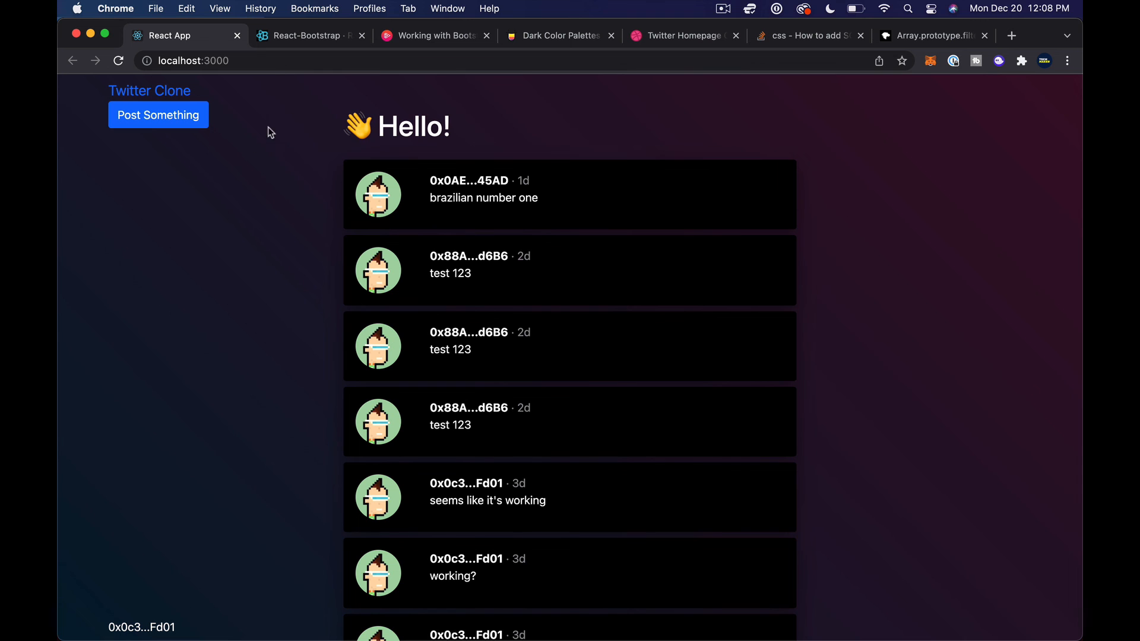
scroll("down", 3)
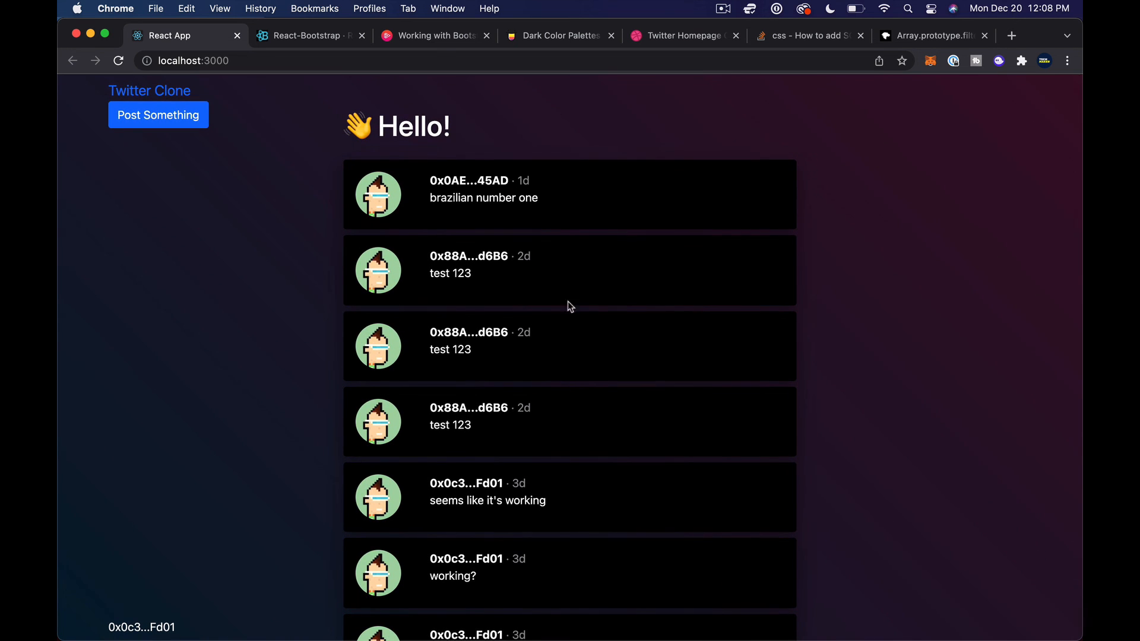
mouse_move(517, 276)
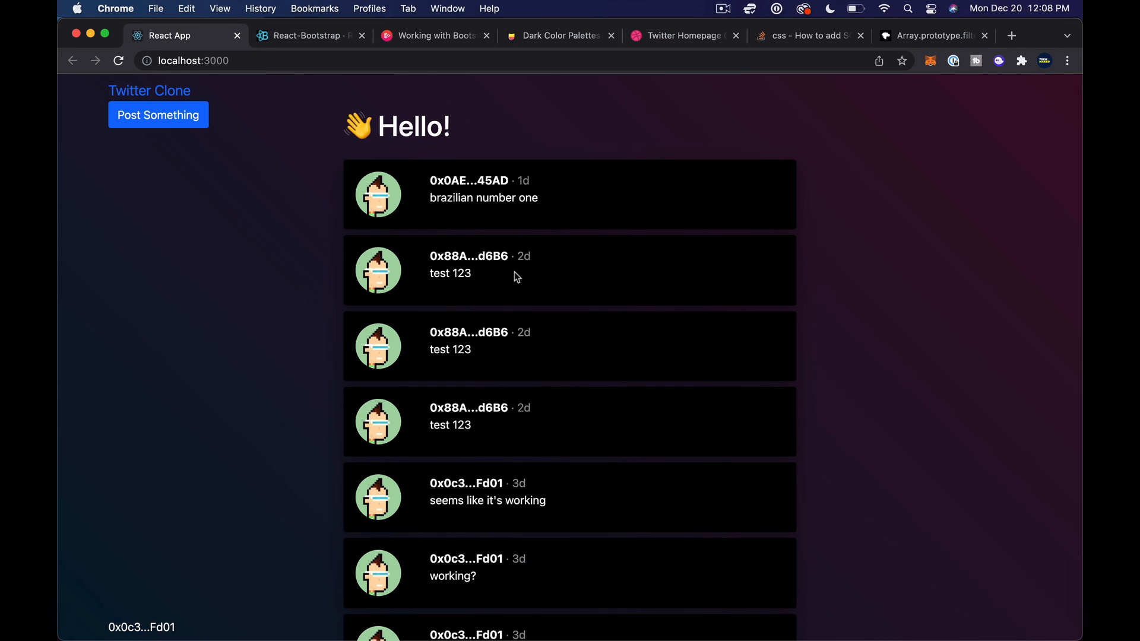